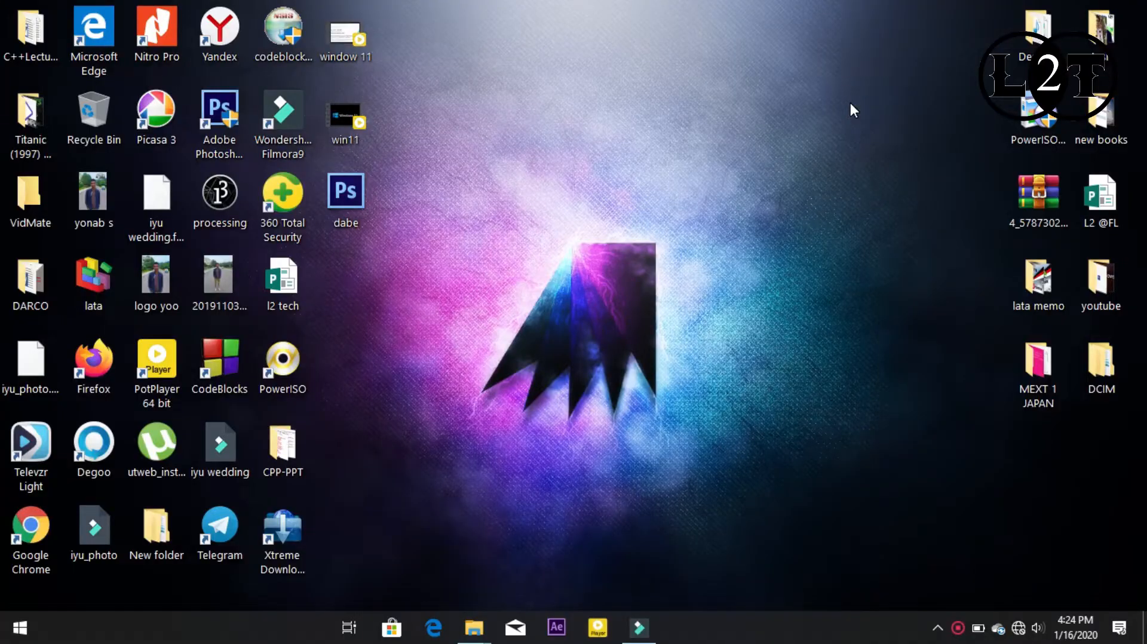
{"action": "mouse_move", "coordinate": [810, 105]}
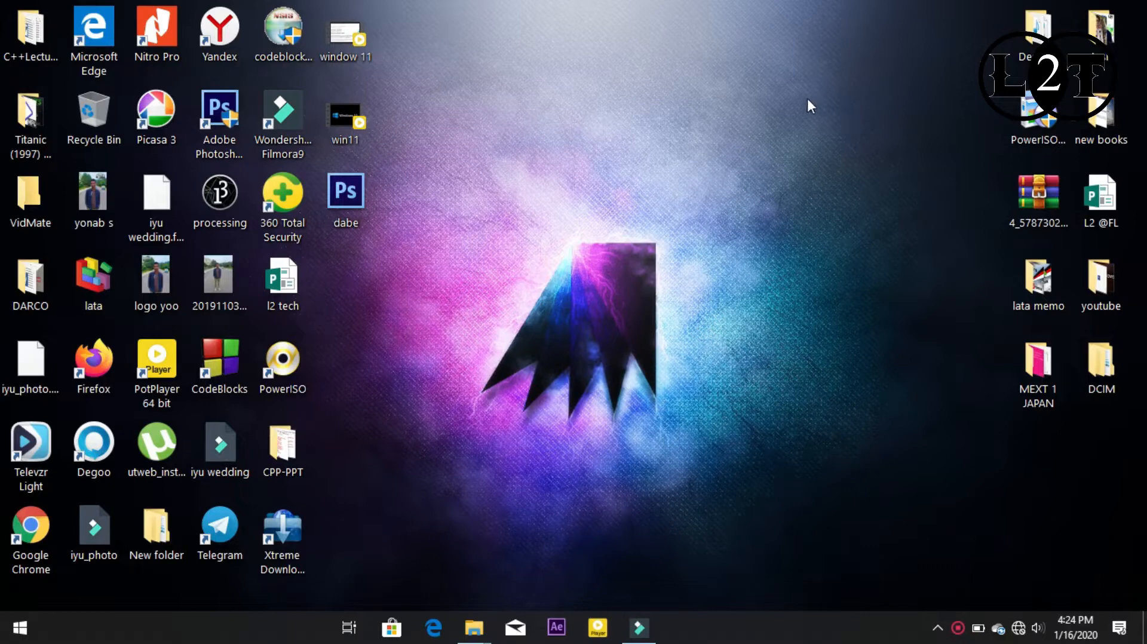
{"action": "mouse_move", "coordinate": [550, 193]}
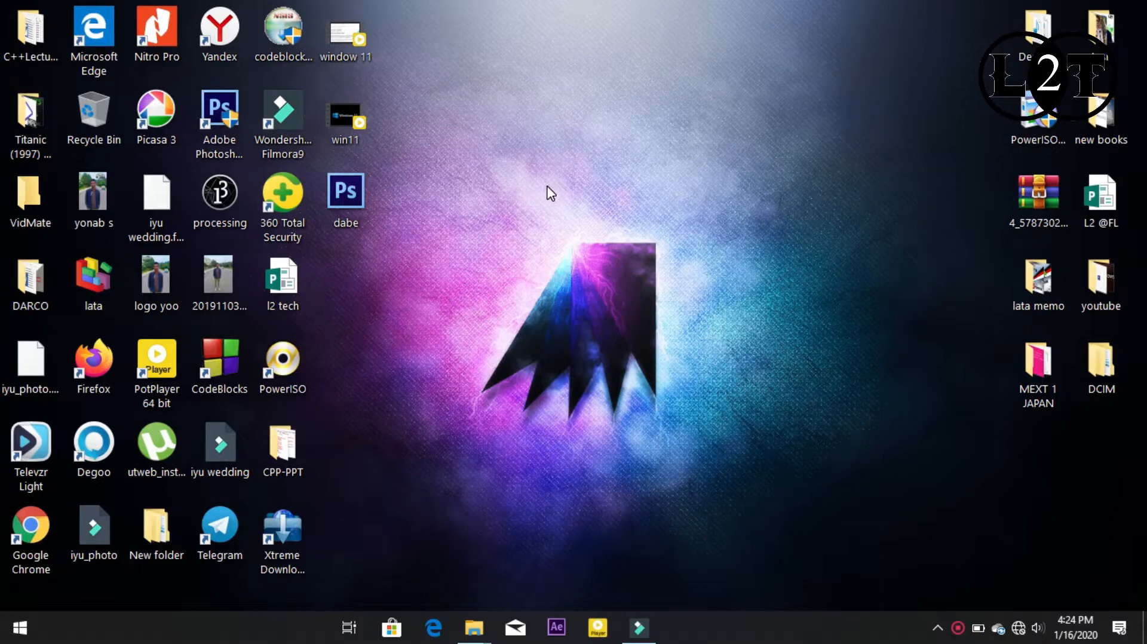
- Open This PC from the taskbar and check Latera (C:): 38.2 GB free of 358 GB
{"action": "left_click", "coordinate": [473, 627]}
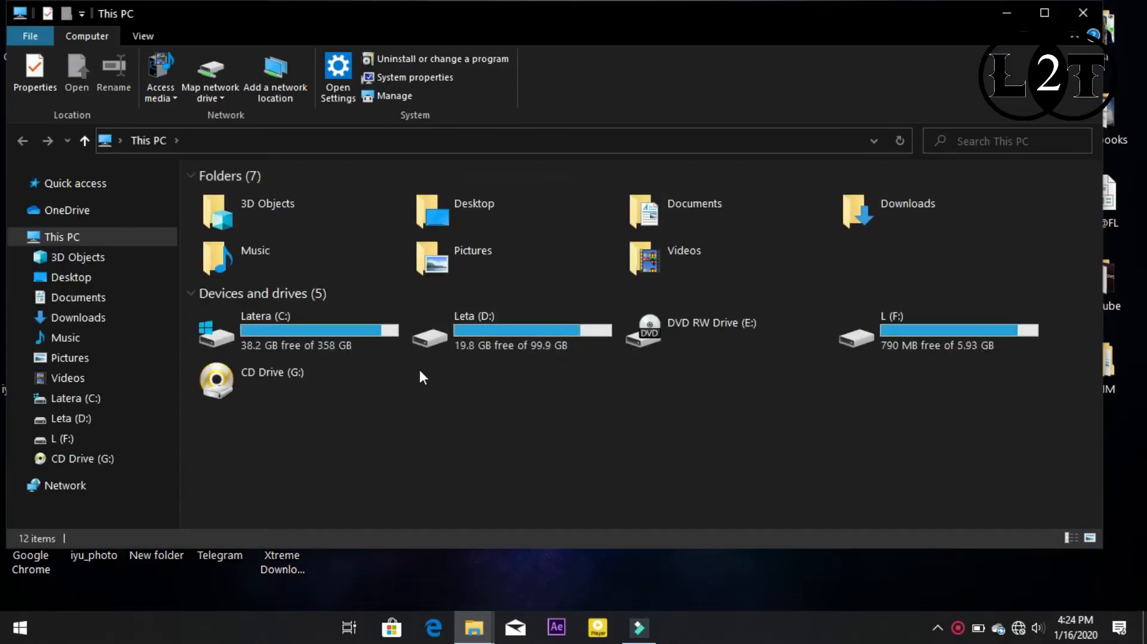
{"action": "mouse_move", "coordinate": [468, 362]}
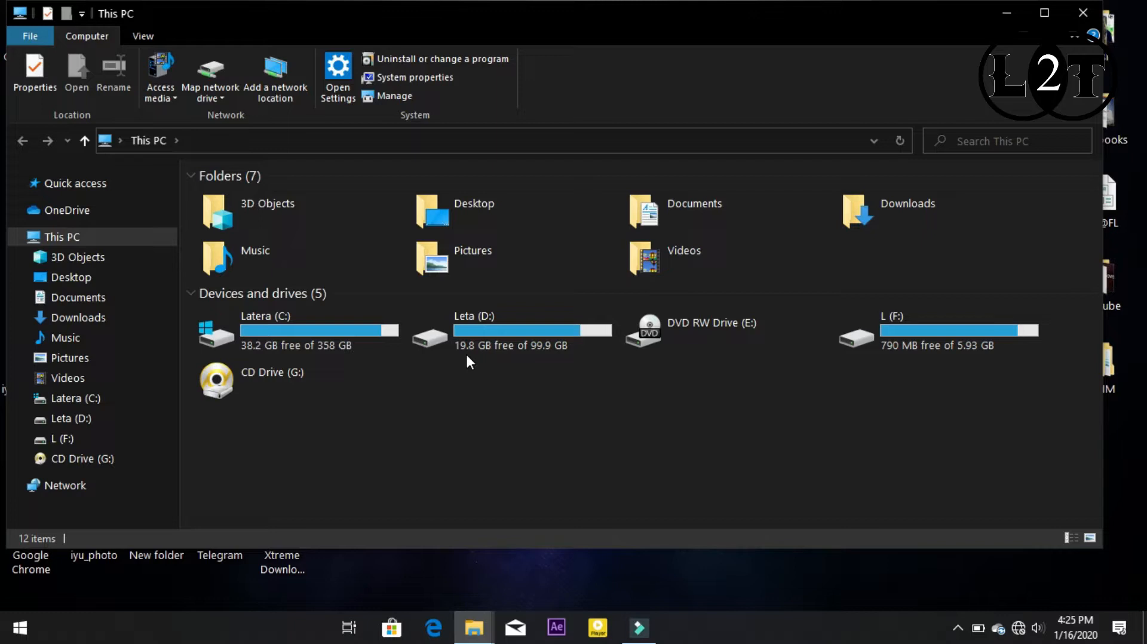
{"action": "left_click", "coordinate": [318, 330]}
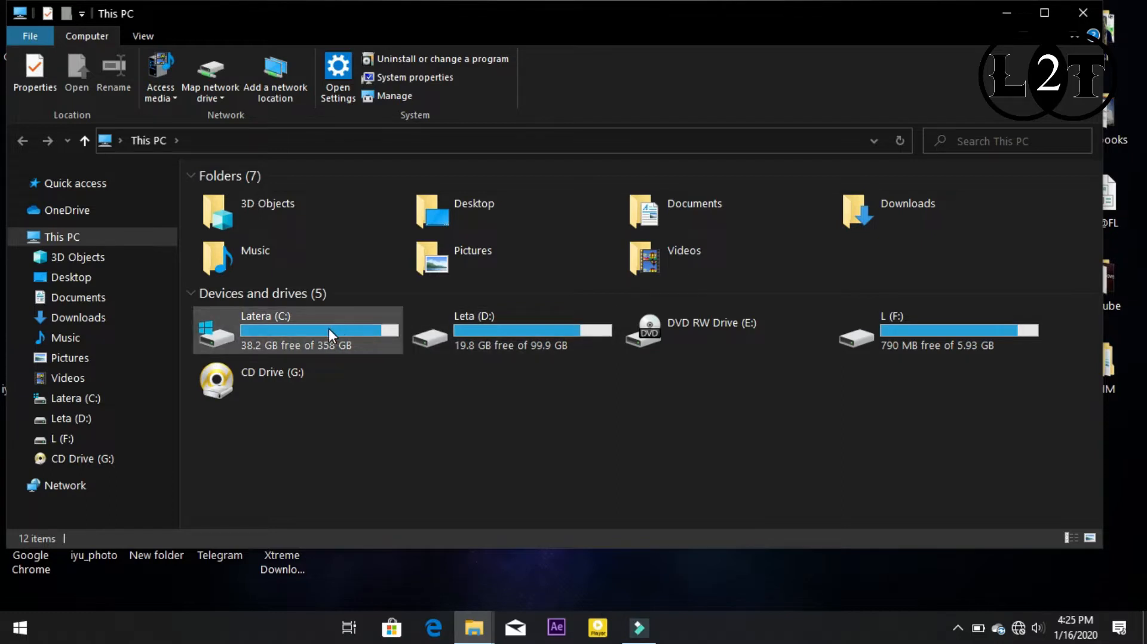
{"action": "mouse_move", "coordinate": [330, 335]}
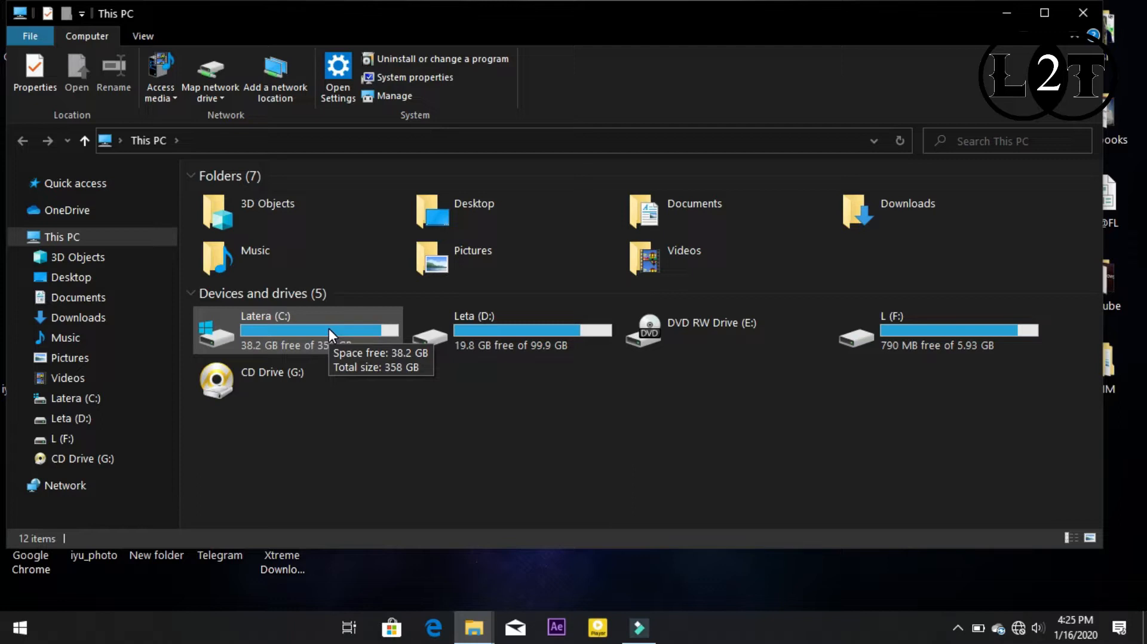
- Open Latera (C:) Properties from its context menu, showing 320 GB used
{"action": "right_click", "coordinate": [330, 333]}
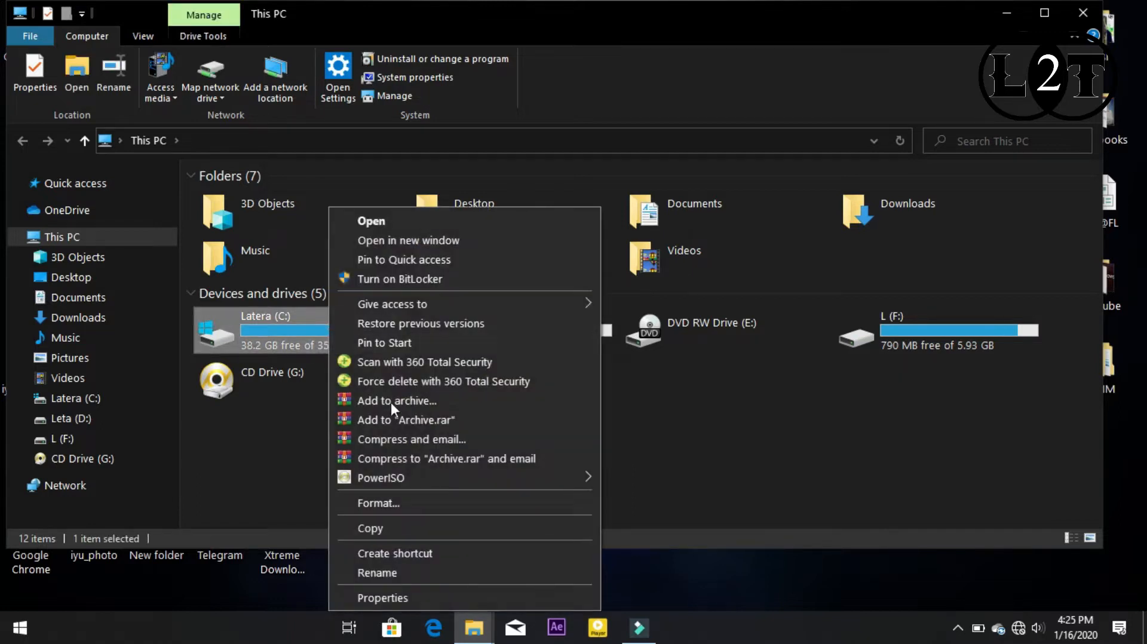
{"action": "mouse_move", "coordinate": [428, 602]}
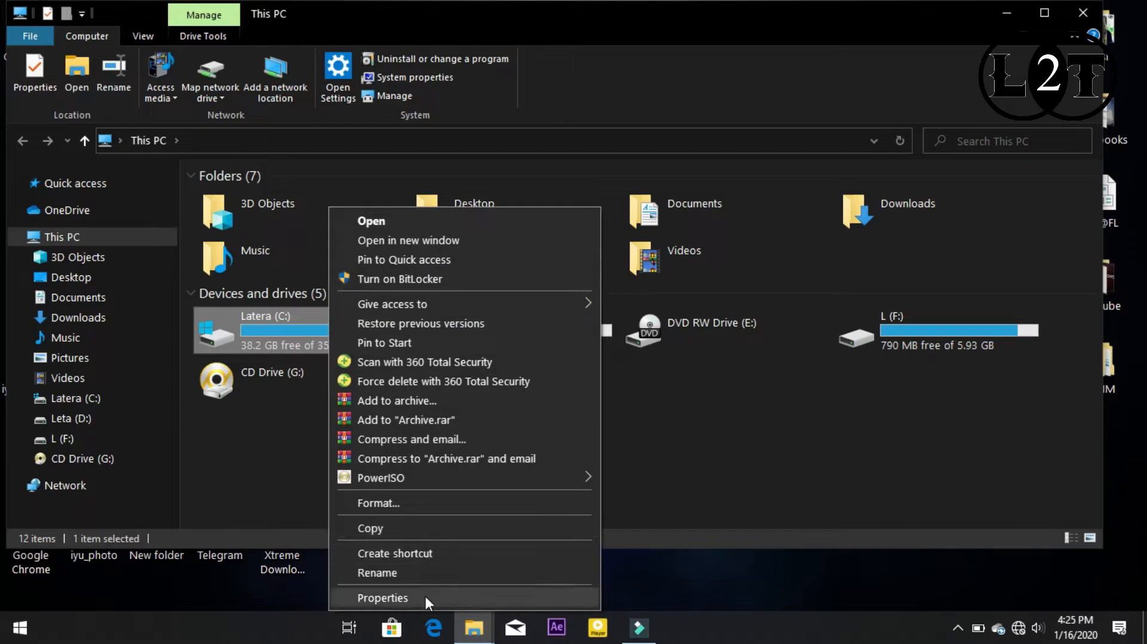
{"action": "left_click", "coordinate": [382, 598]}
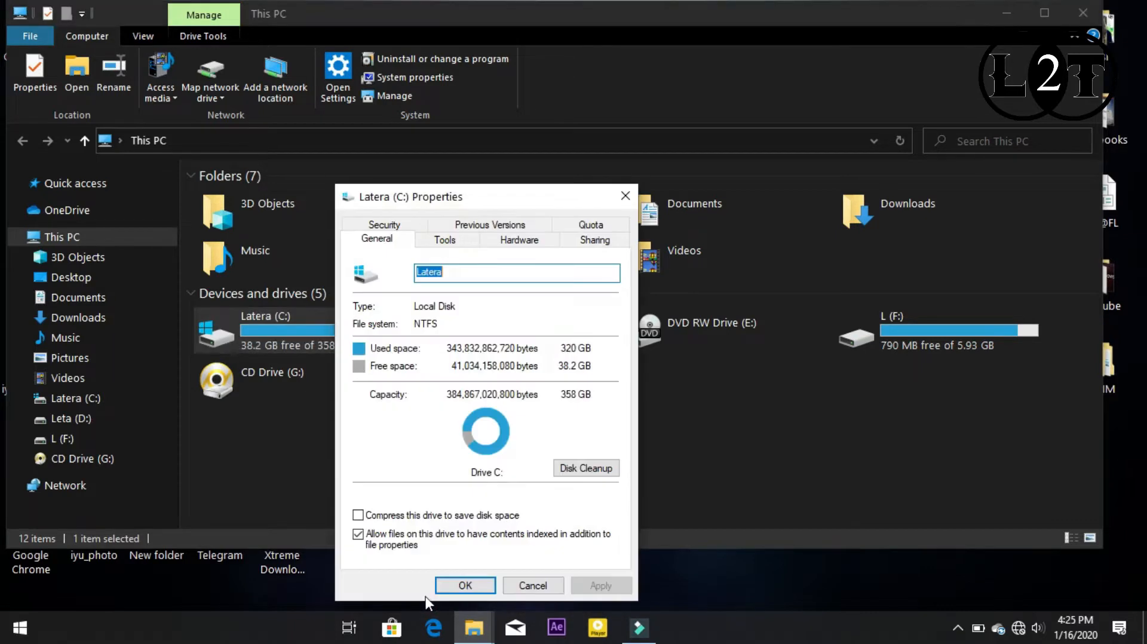
{"action": "mouse_move", "coordinate": [597, 461]}
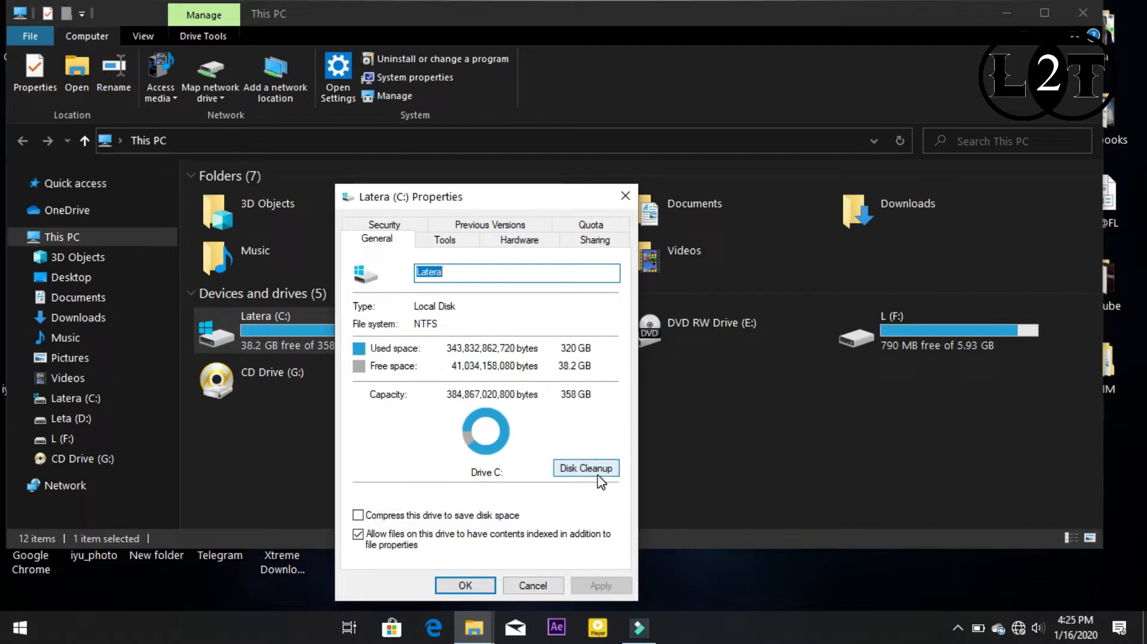
{"action": "mouse_move", "coordinate": [599, 476]}
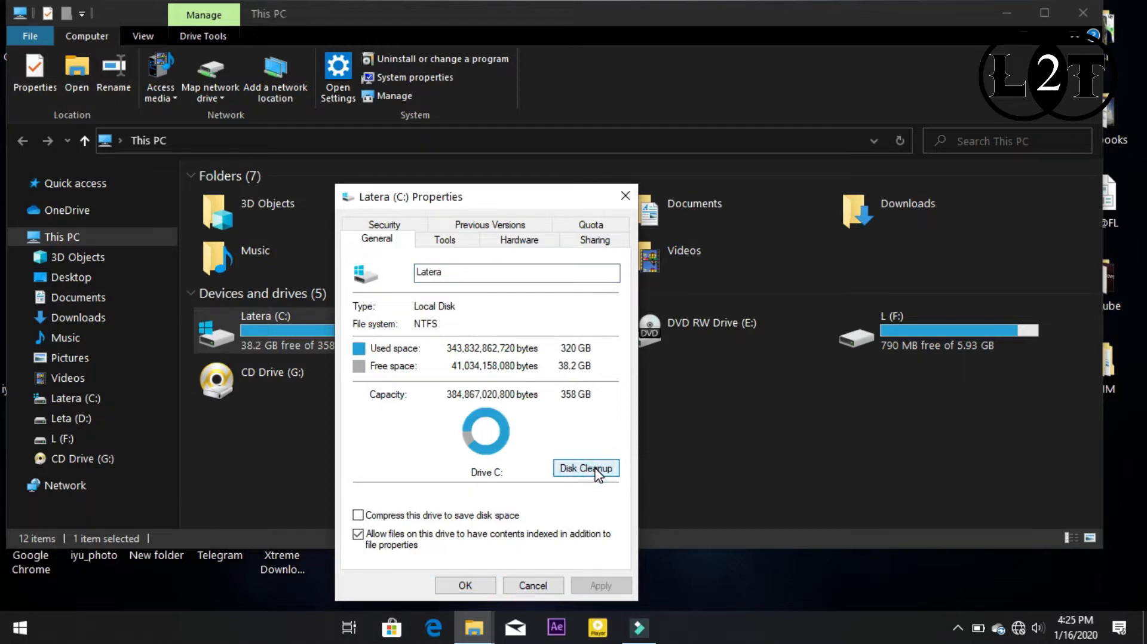
- Launch Disk Cleanup for C: and tick Offline webpages and Delivery Optimization Files
{"action": "left_click", "coordinate": [586, 468]}
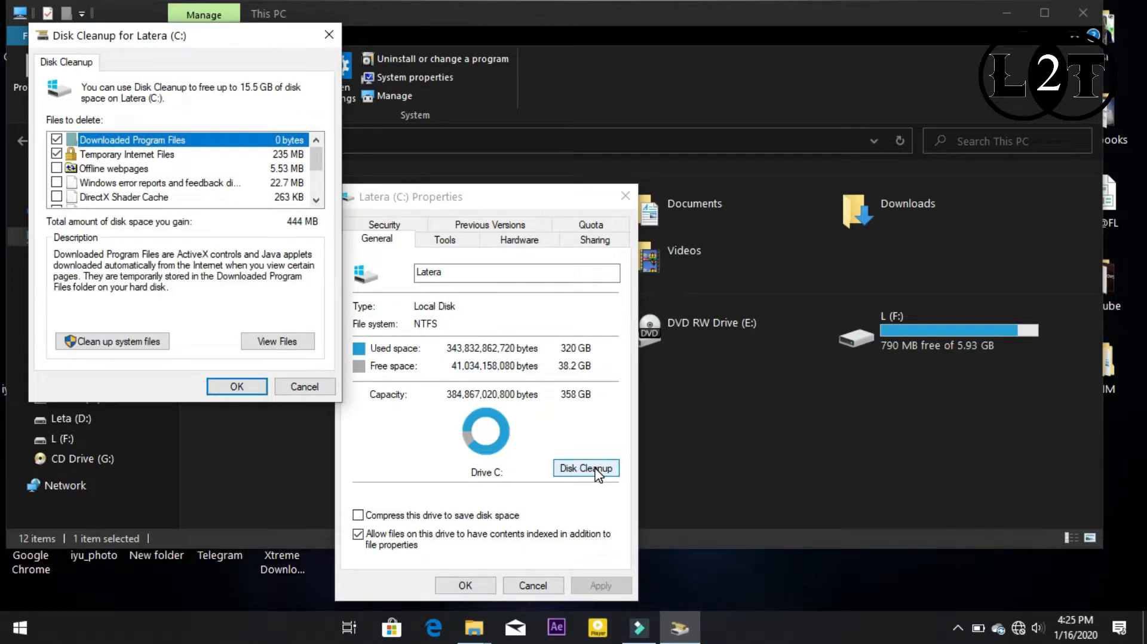
{"action": "mouse_move", "coordinate": [310, 170]}
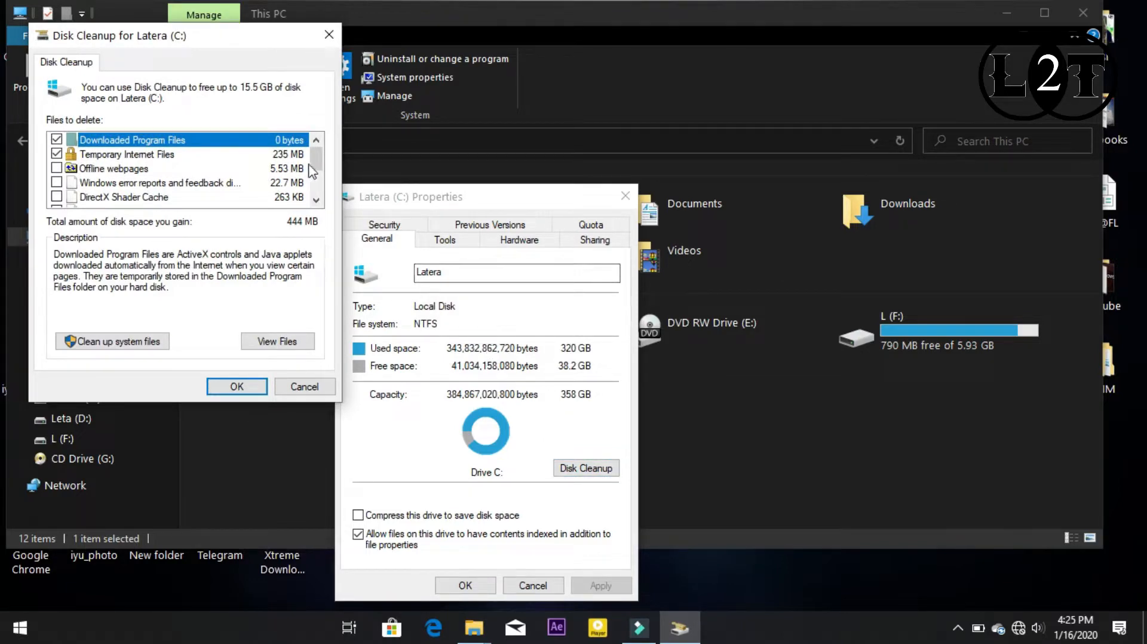
{"action": "scroll", "scroll_direction": "down", "scroll_amount": 3}
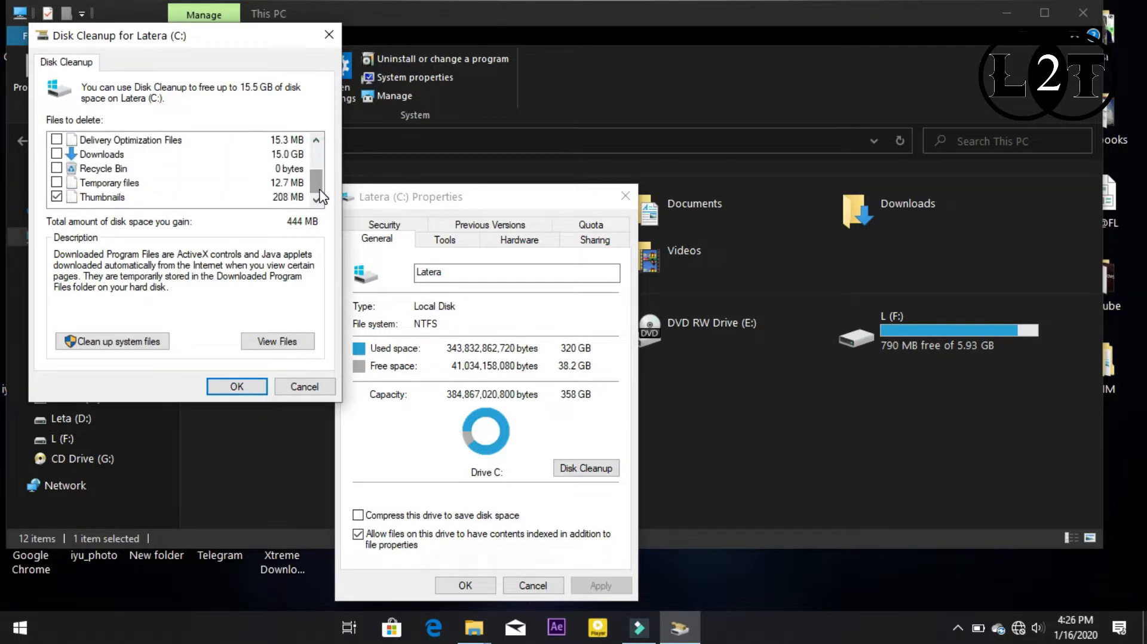
{"action": "scroll", "scroll_direction": "up", "scroll_amount": 3}
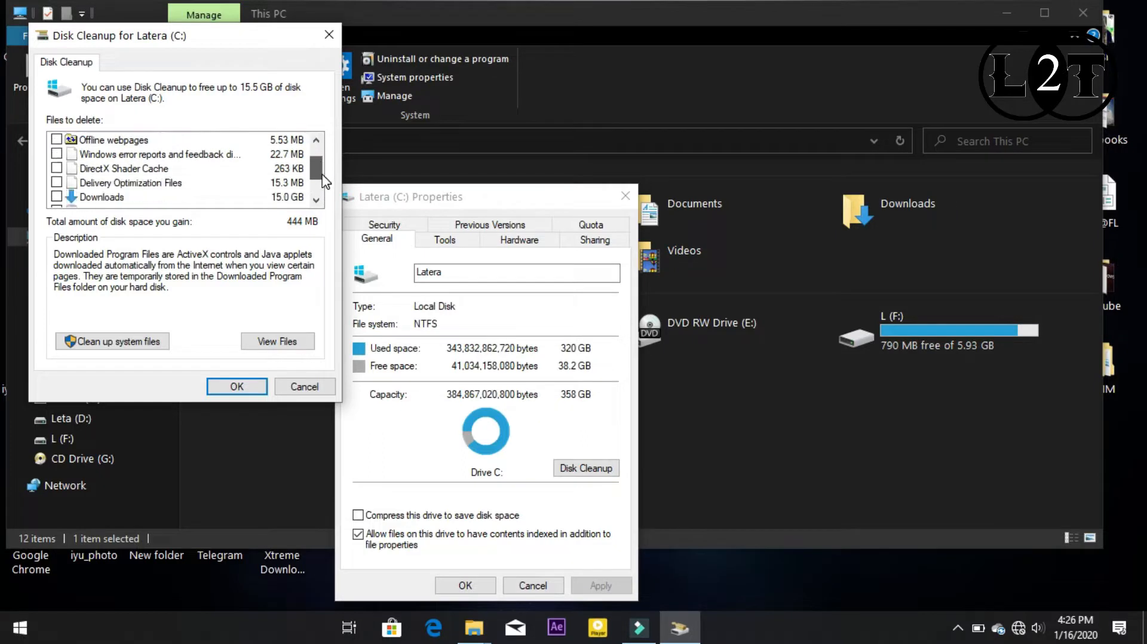
{"action": "scroll", "scroll_direction": "down", "scroll_amount": 3}
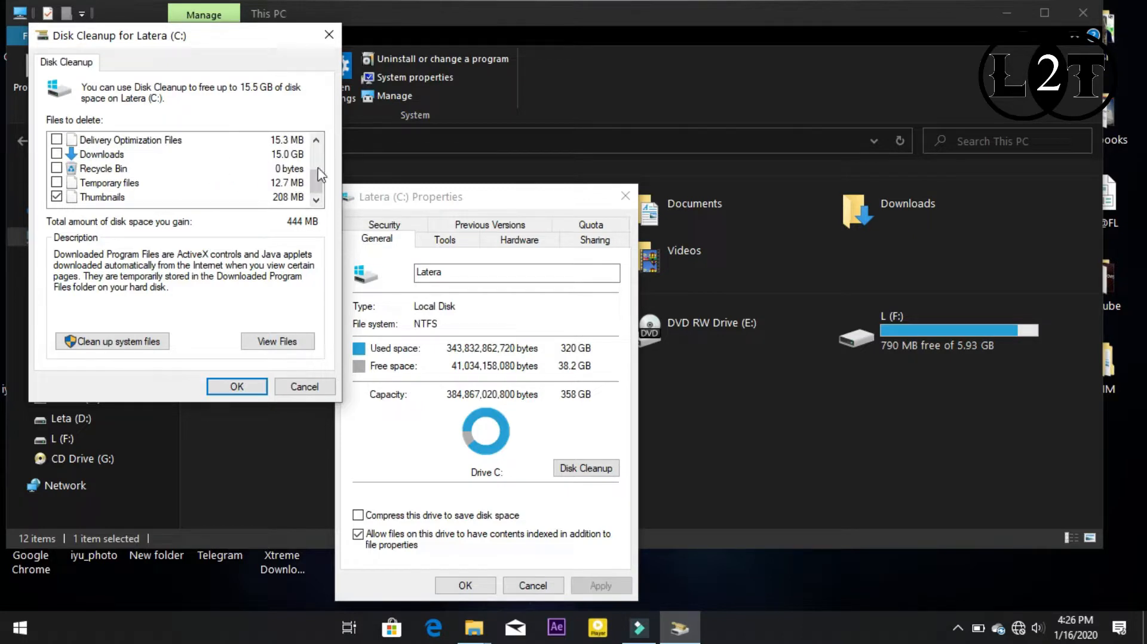
{"action": "scroll", "scroll_direction": "up", "scroll_amount": 3}
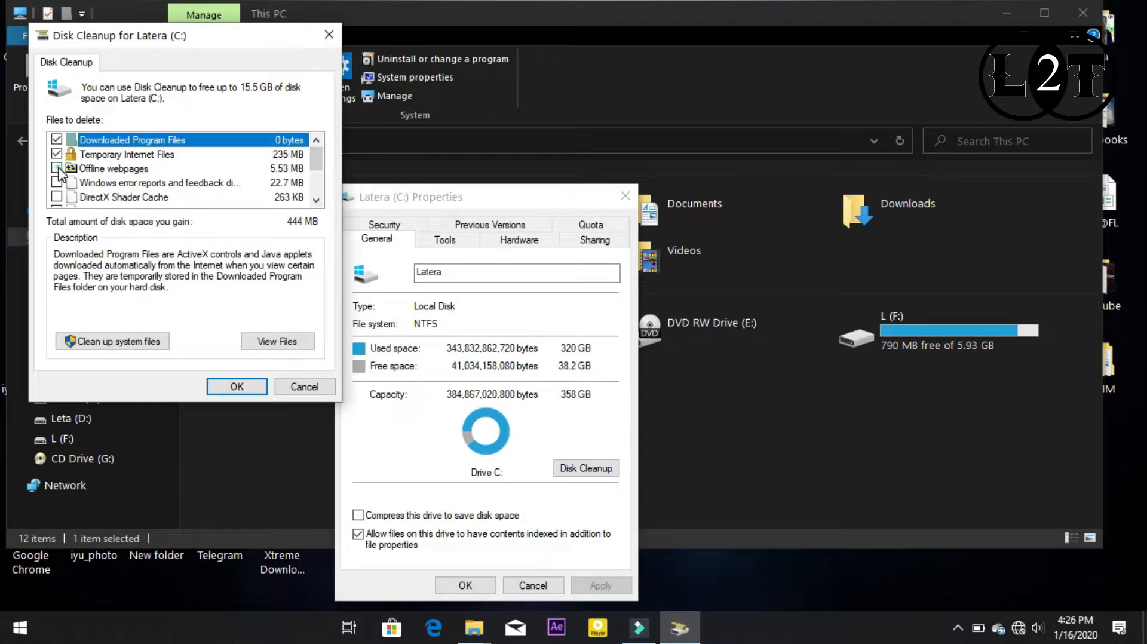
{"action": "left_click", "coordinate": [57, 183]}
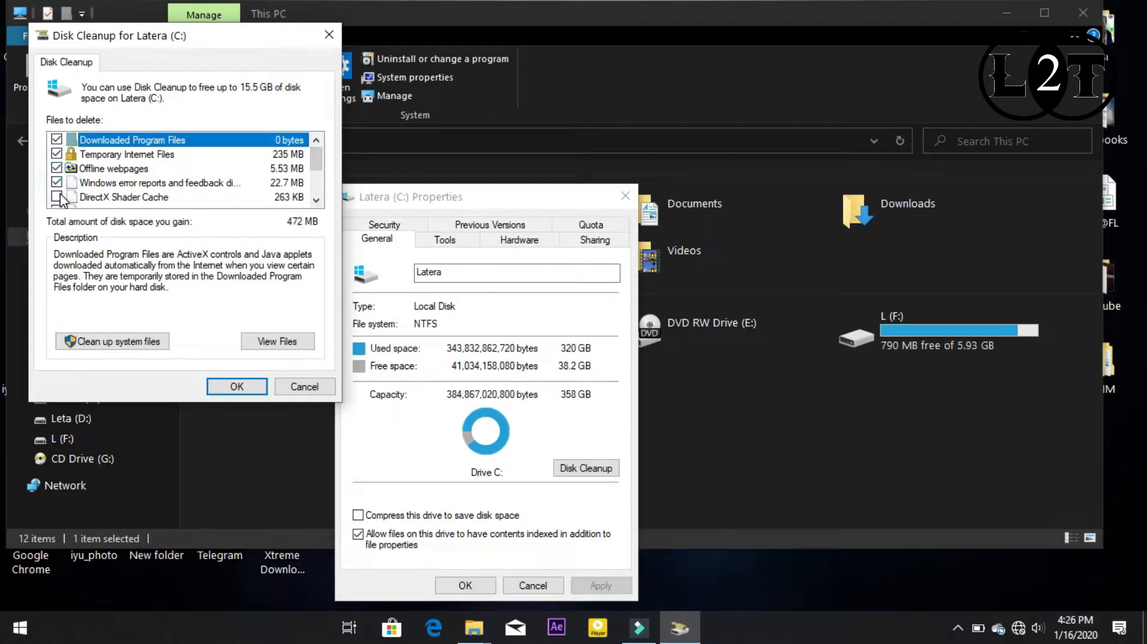
{"action": "scroll", "scroll_direction": "down", "scroll_amount": 3}
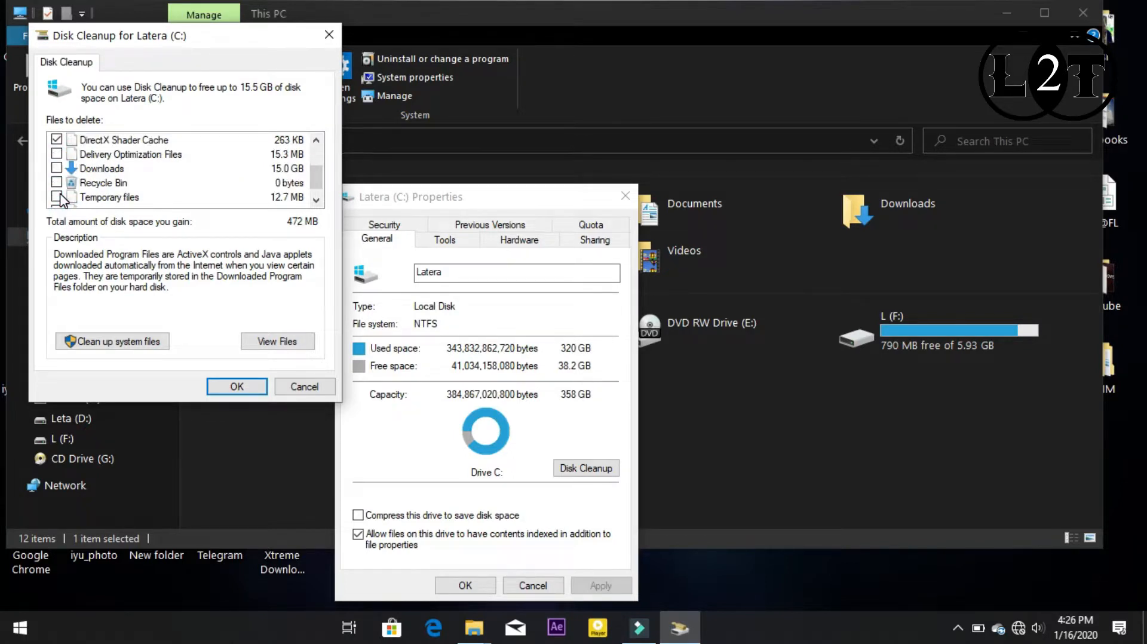
{"action": "left_click", "coordinate": [57, 154]}
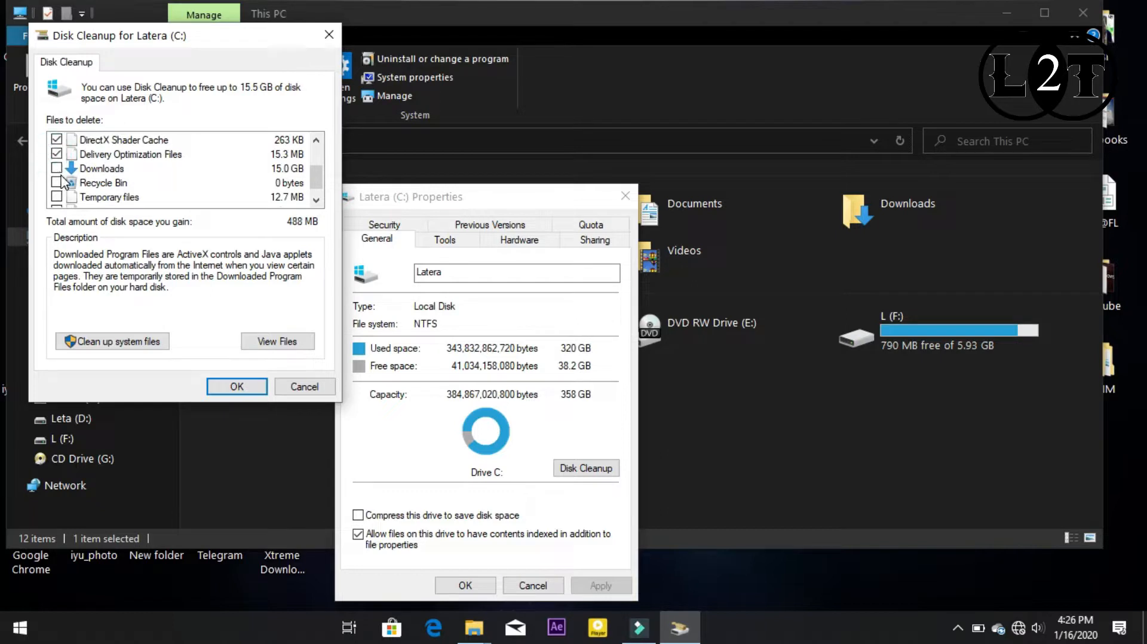
{"action": "mouse_move", "coordinate": [125, 169]}
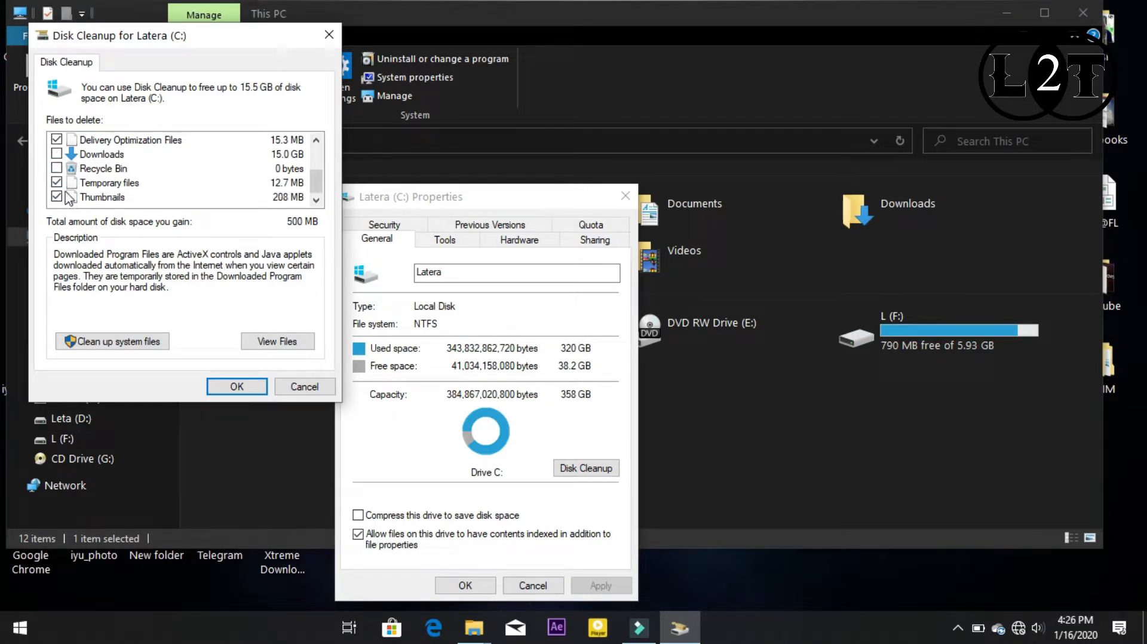
{"action": "mouse_move", "coordinate": [178, 346]}
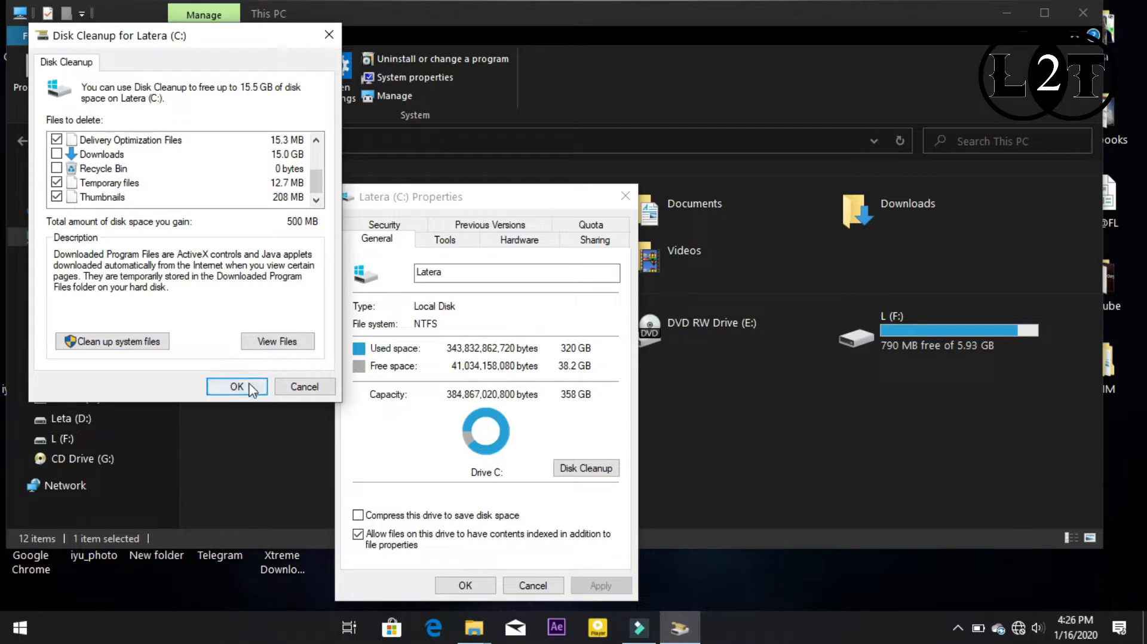
- Accept the Disk Cleanup selection with OK to bring up the delete confirmation
{"action": "left_click", "coordinate": [237, 387]}
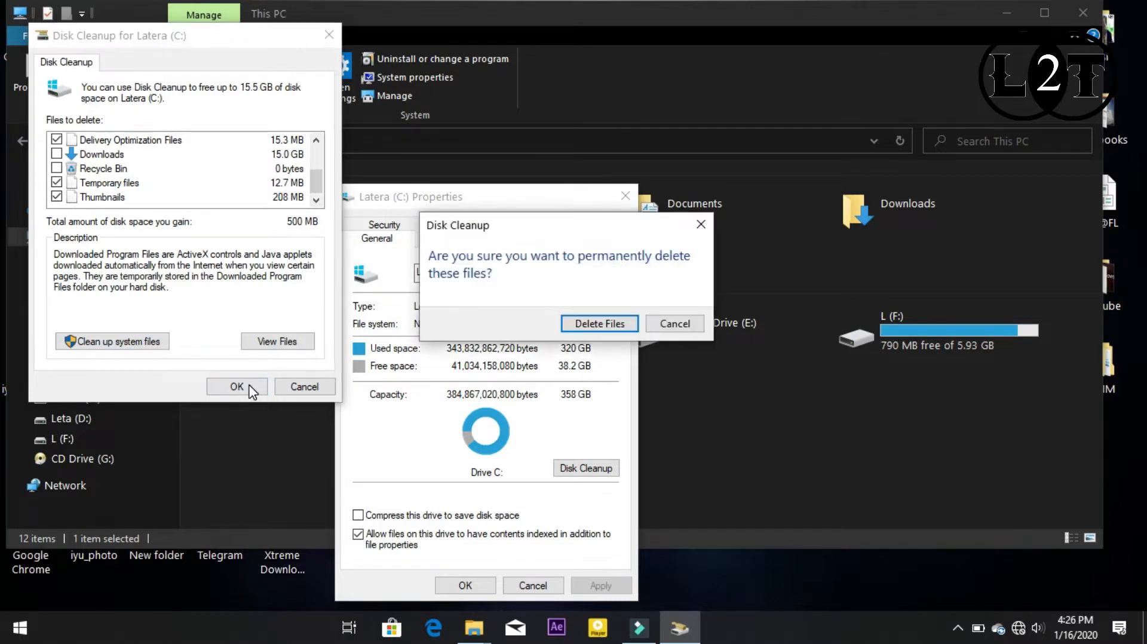
{"action": "mouse_move", "coordinate": [612, 272]}
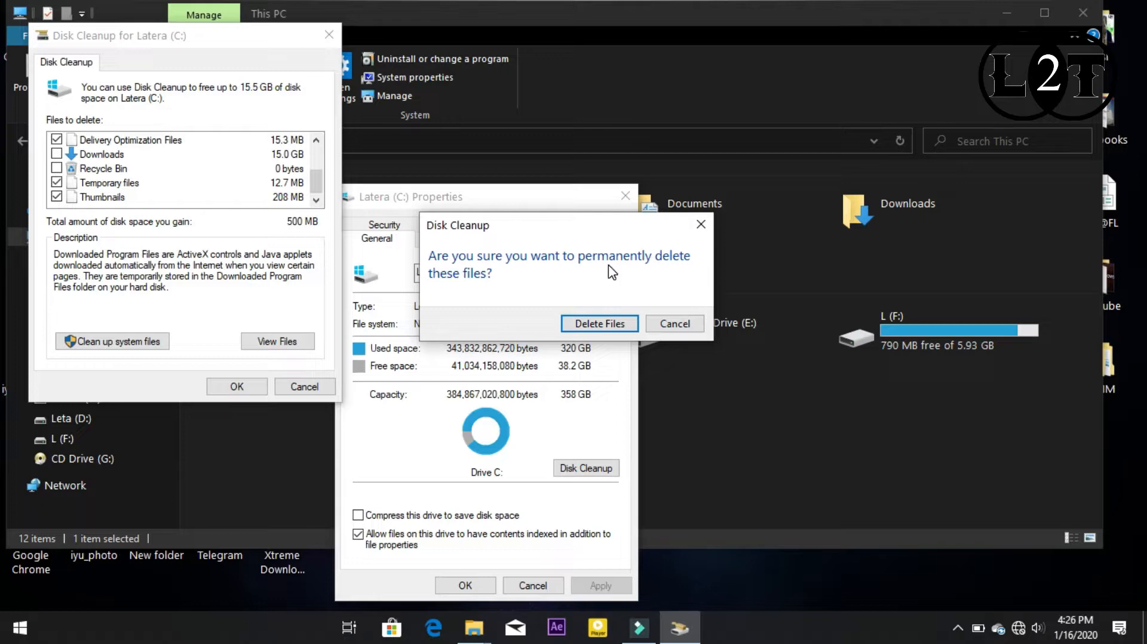
{"action": "mouse_move", "coordinate": [611, 286]}
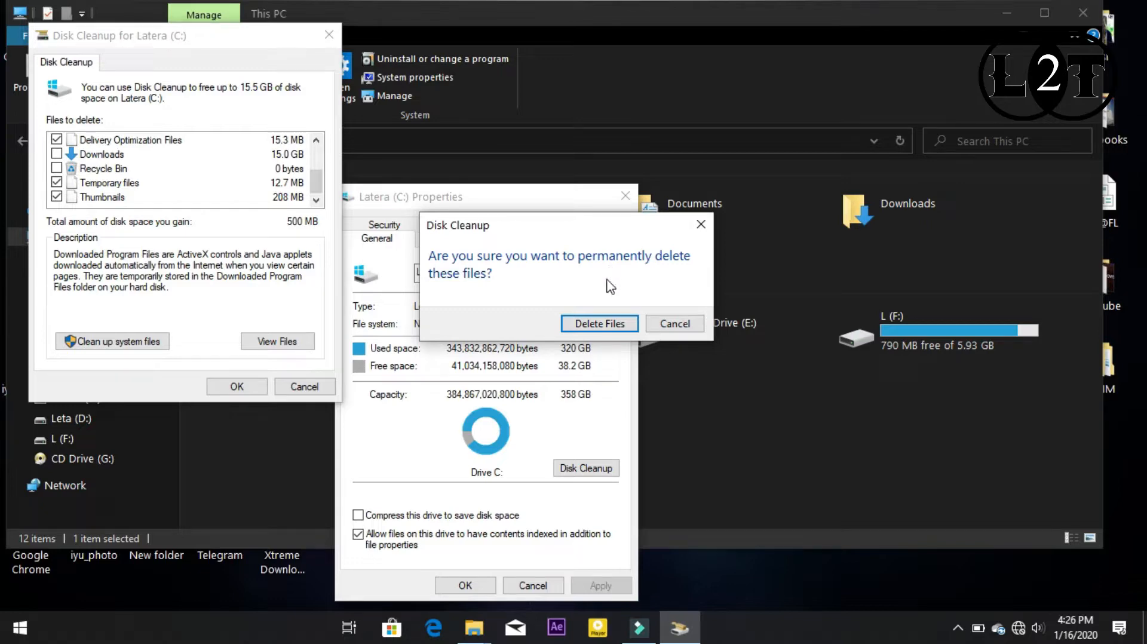
- Confirm Delete Files, leaving Latera (C:) at 38.4 GB free and 319 GB used
{"action": "left_click", "coordinate": [598, 323]}
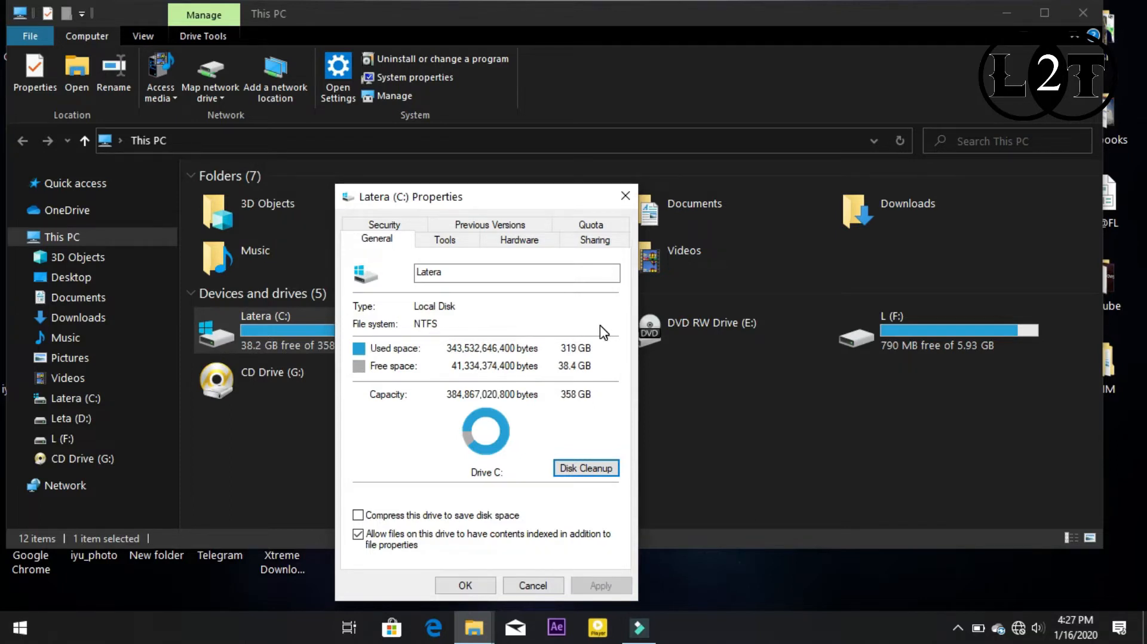
{"action": "mouse_move", "coordinate": [602, 469]}
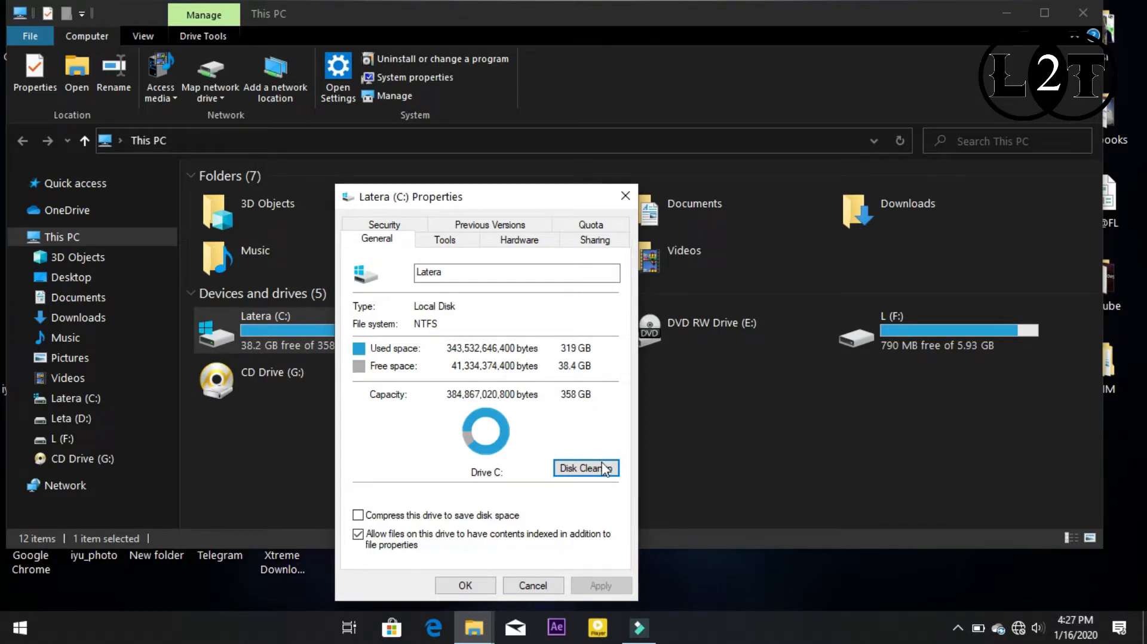
{"action": "mouse_move", "coordinate": [603, 479]}
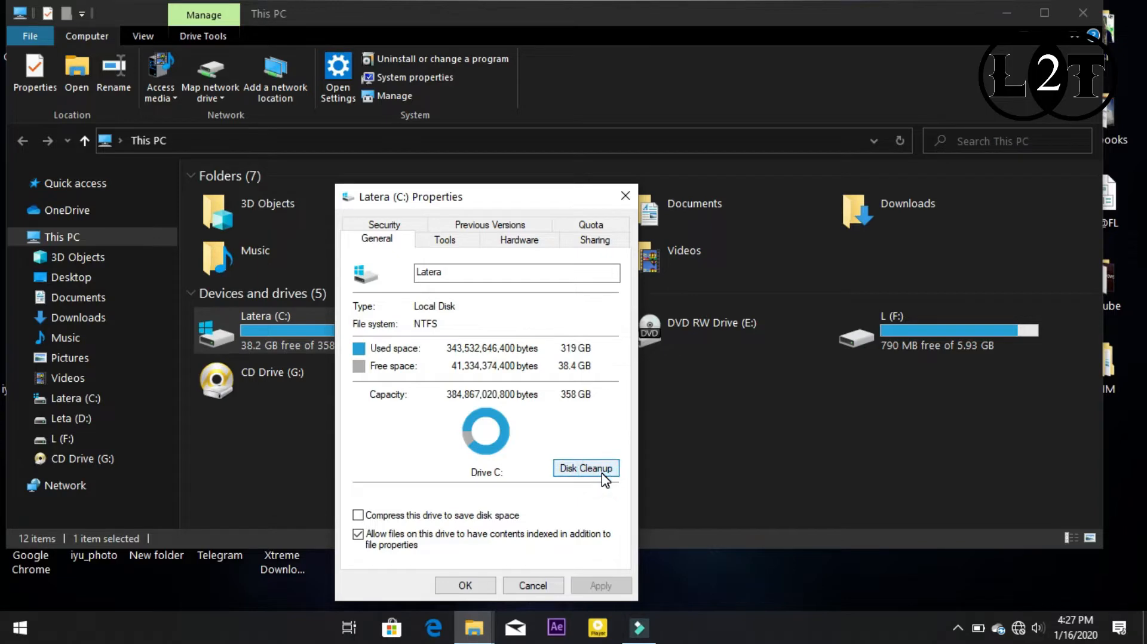
- Relaunch Disk Cleanup for Latera (C:) and scroll through its file categories
{"action": "left_click", "coordinate": [586, 468]}
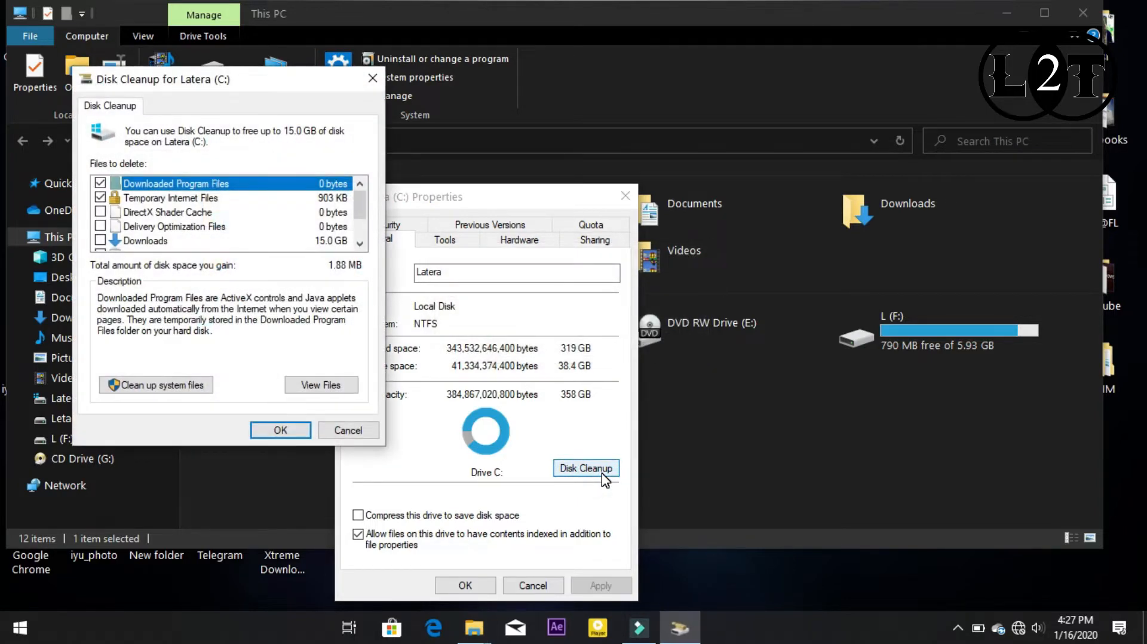
{"action": "mouse_move", "coordinate": [314, 228]}
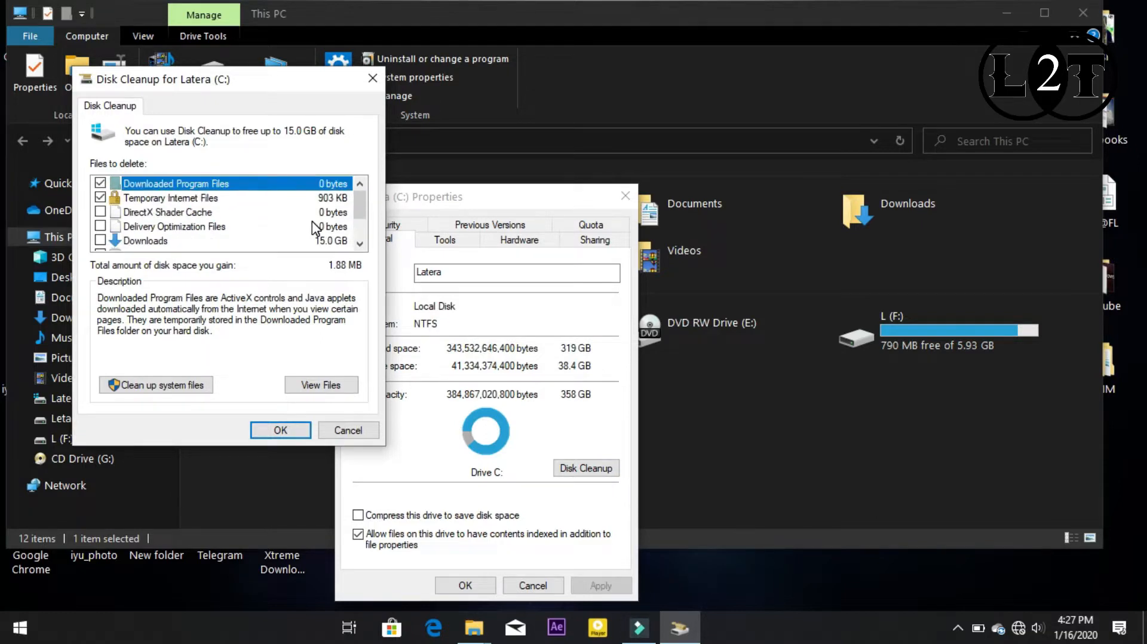
{"action": "scroll", "scroll_direction": "down", "scroll_amount": 3}
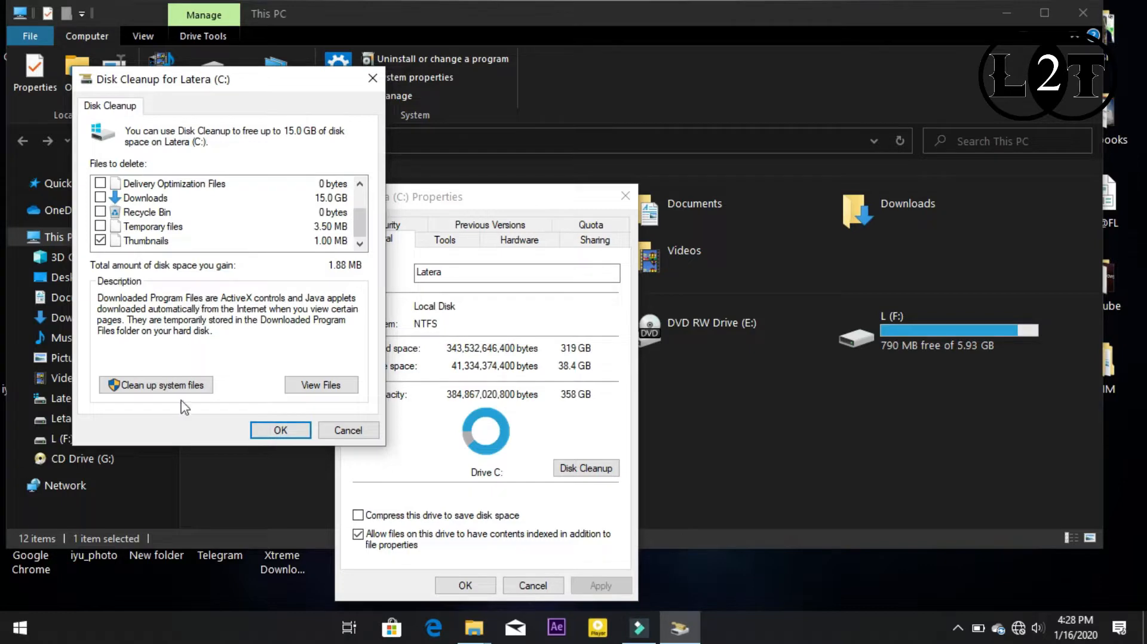
{"action": "mouse_move", "coordinate": [142, 404]}
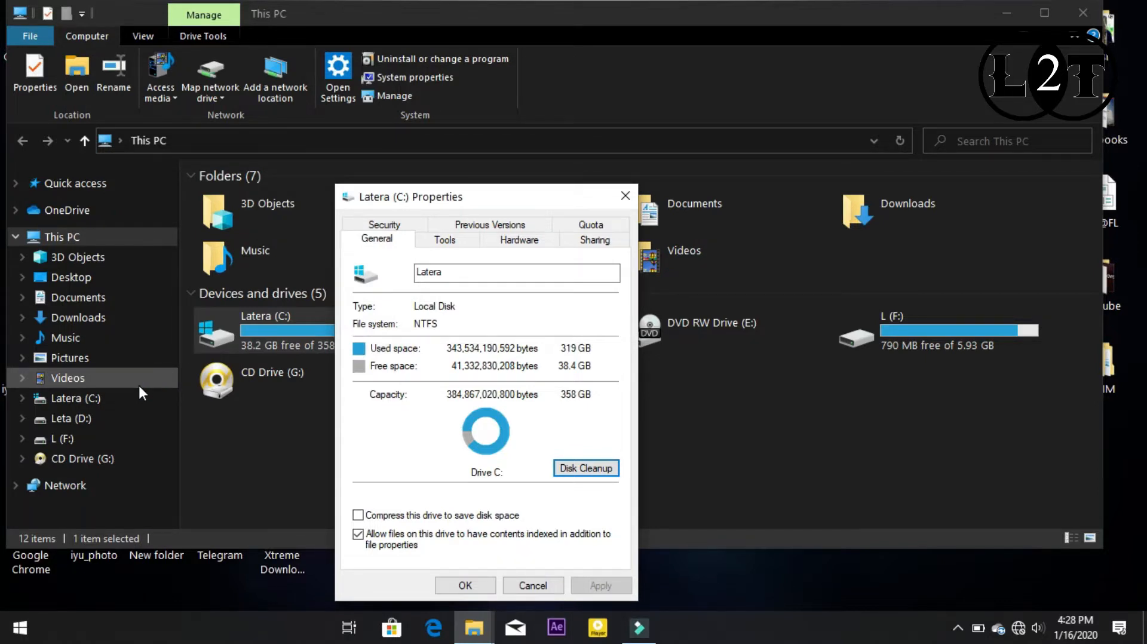
- Scan system files, then select Previous Windows installation(s) to read its description
{"action": "left_click", "coordinate": [585, 468]}
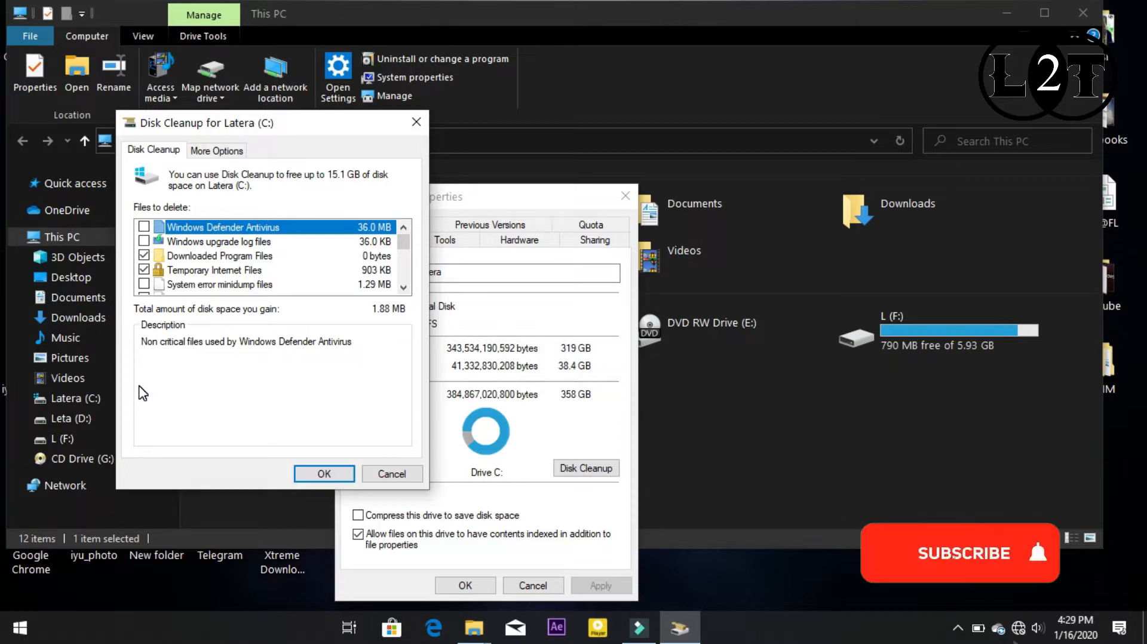
{"action": "mouse_move", "coordinate": [201, 307]}
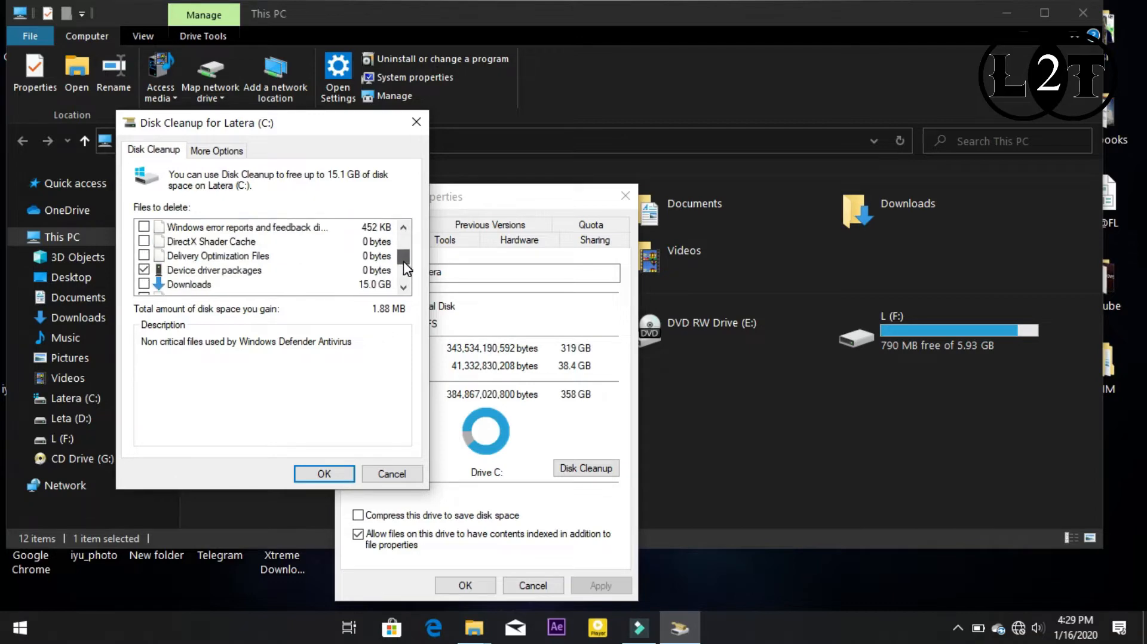
{"action": "scroll", "scroll_direction": "down", "scroll_amount": 3}
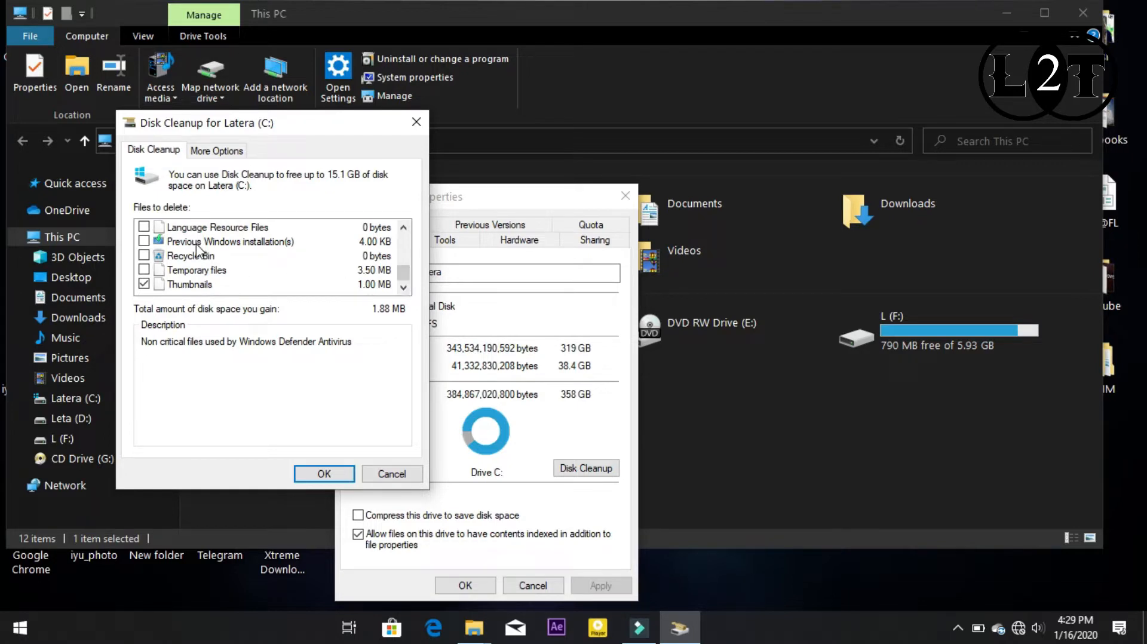
{"action": "left_click", "coordinate": [229, 241]}
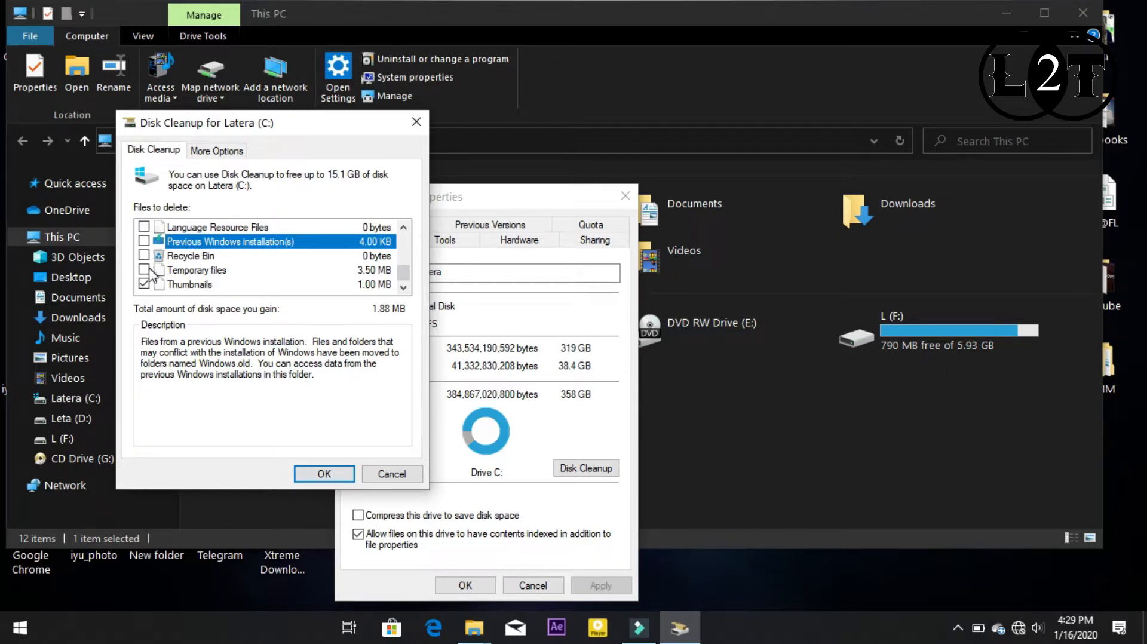
- Tick Temporary files, Previous Windows installation(s) and Windows Defender Antivirus files
{"action": "left_click", "coordinate": [144, 256]}
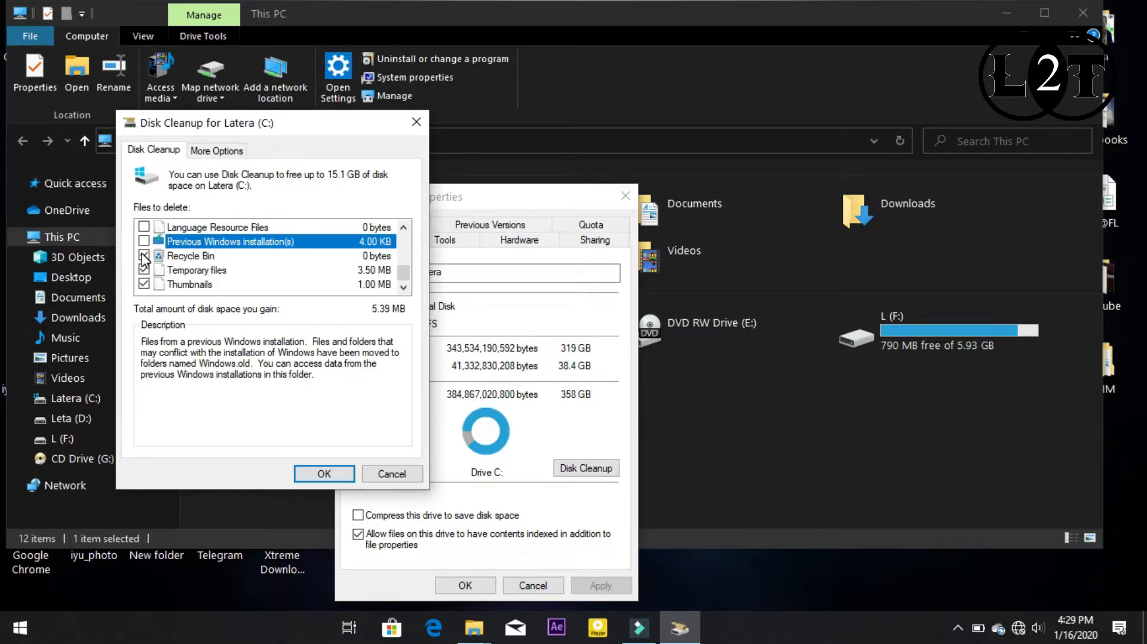
{"action": "left_click", "coordinate": [144, 241]}
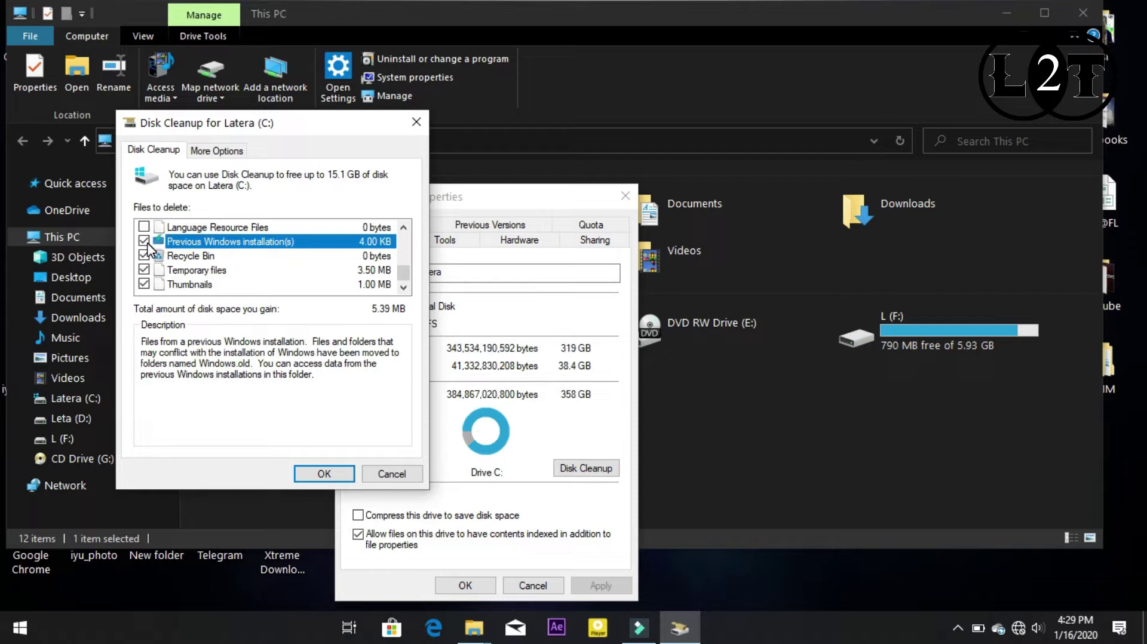
{"action": "mouse_move", "coordinate": [168, 248]}
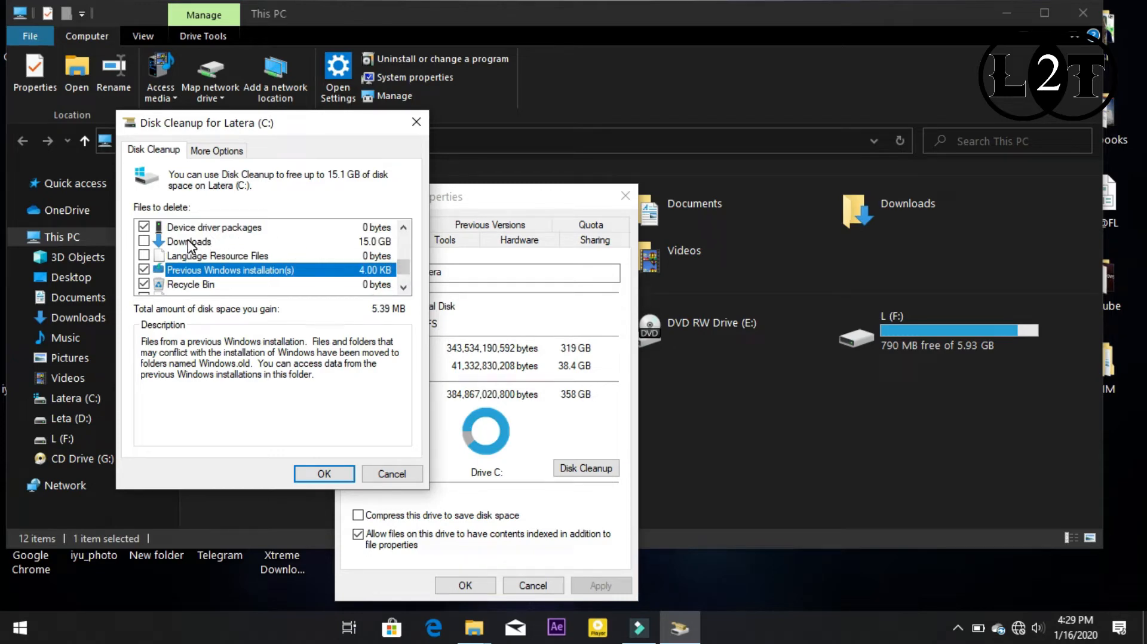
{"action": "scroll", "scroll_direction": "down", "scroll_amount": 3}
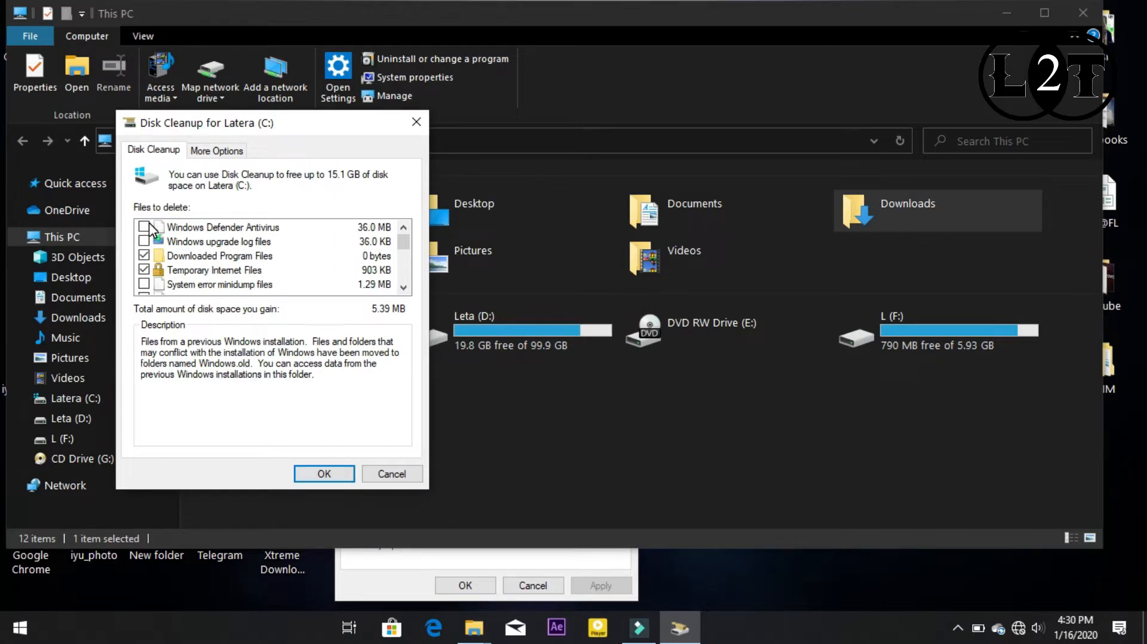
{"action": "left_click", "coordinate": [144, 227]}
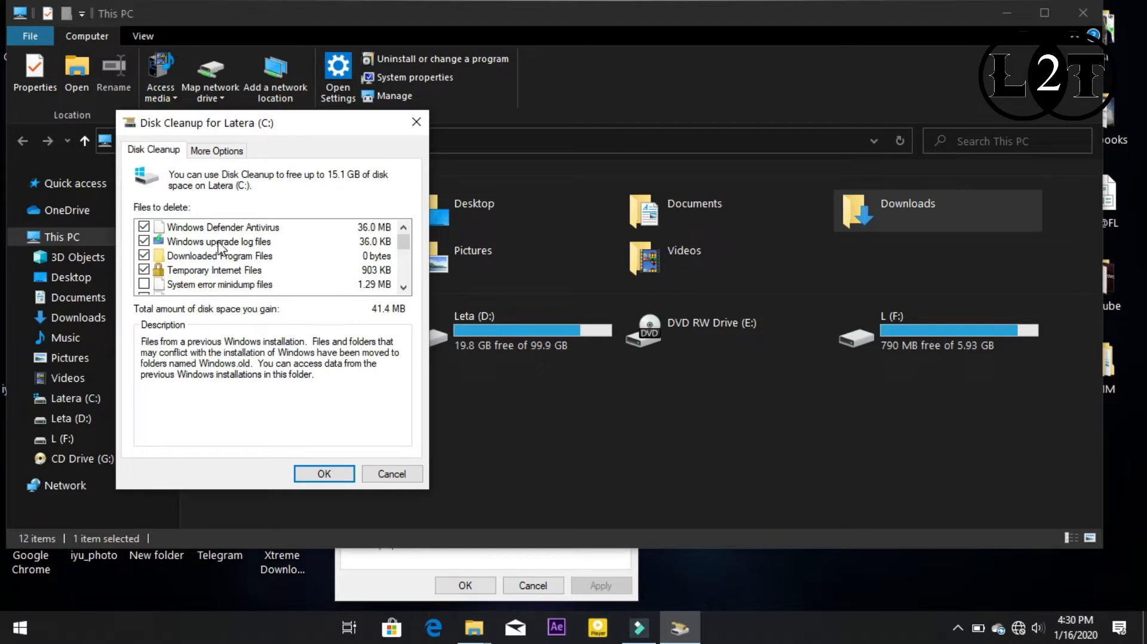
{"action": "mouse_move", "coordinate": [272, 251]}
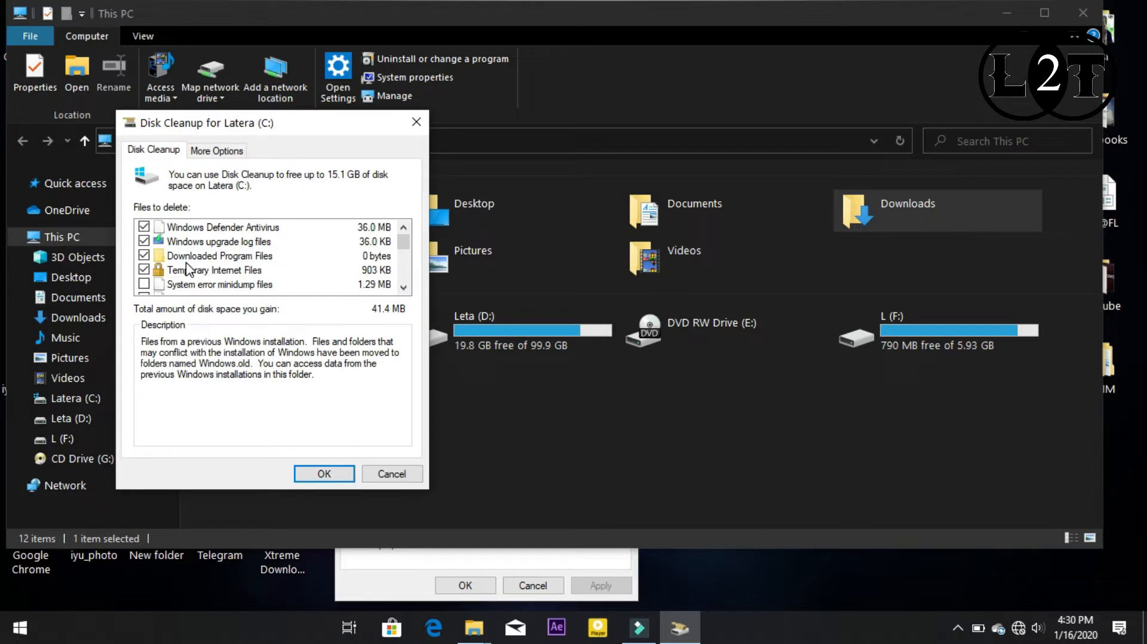
- Tick minidumps, DirectX Shader Cache, Delivery Optimization and Language Resource Files, leaving Downloads unticked
{"action": "left_click", "coordinate": [144, 284]}
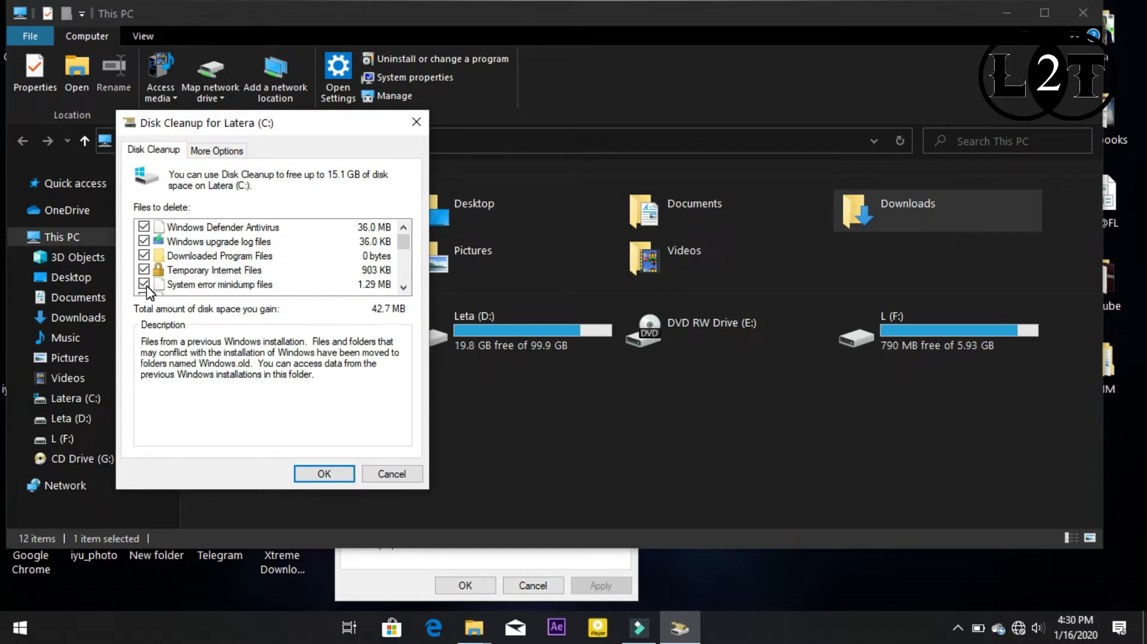
{"action": "scroll", "scroll_direction": "down", "scroll_amount": 3}
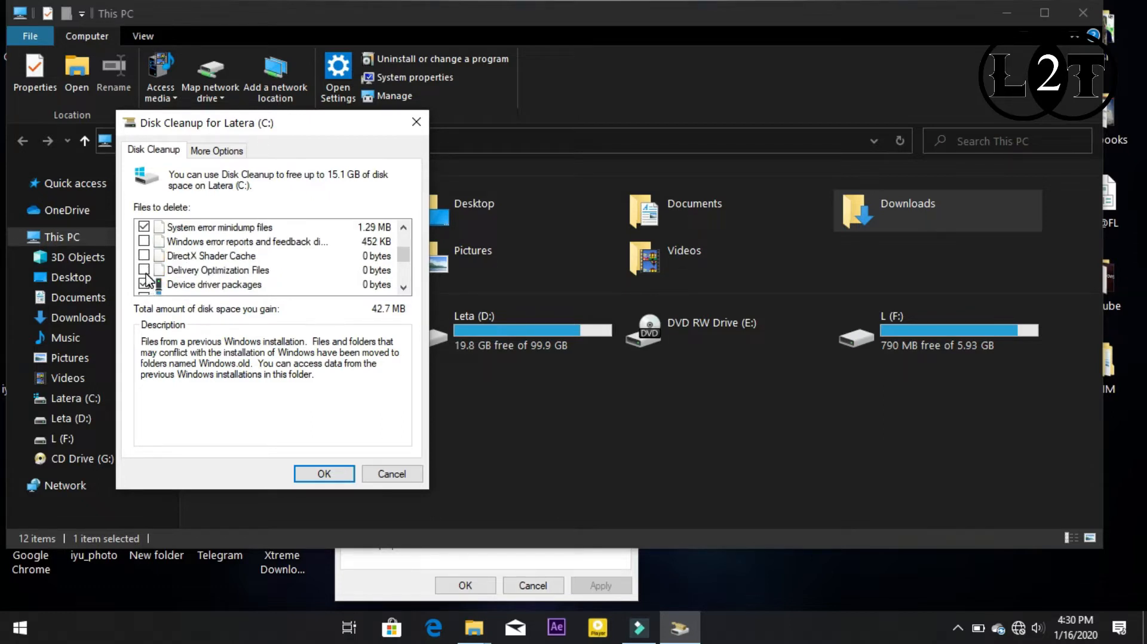
{"action": "left_click", "coordinate": [144, 270]}
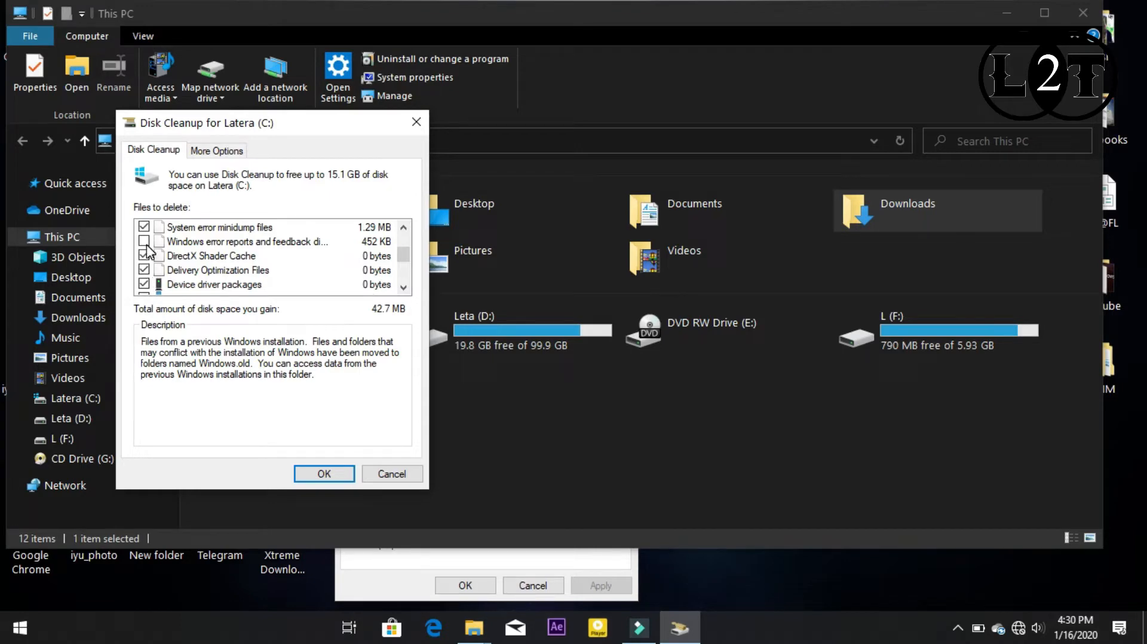
{"action": "left_click", "coordinate": [144, 241]}
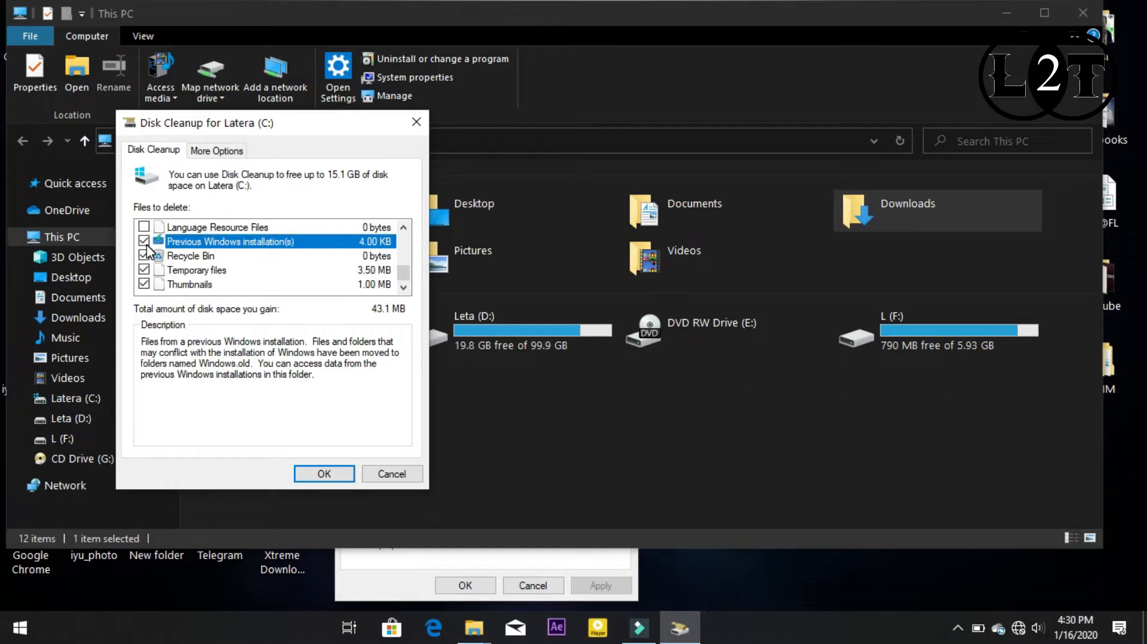
{"action": "scroll", "scroll_direction": "up", "scroll_amount": 3}
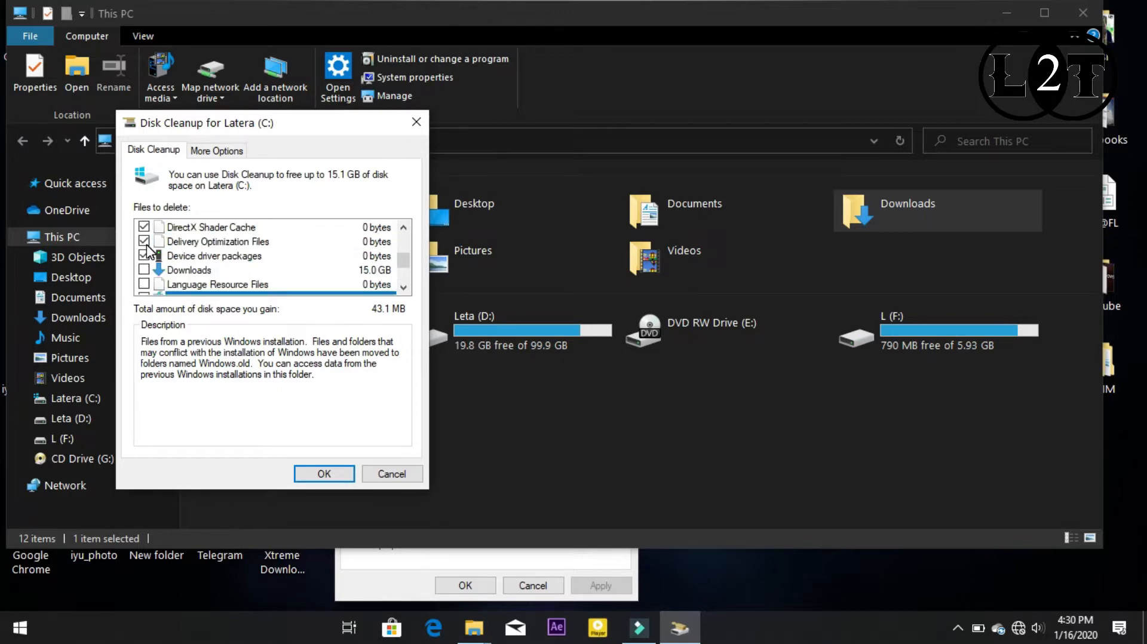
{"action": "left_click", "coordinate": [188, 270]}
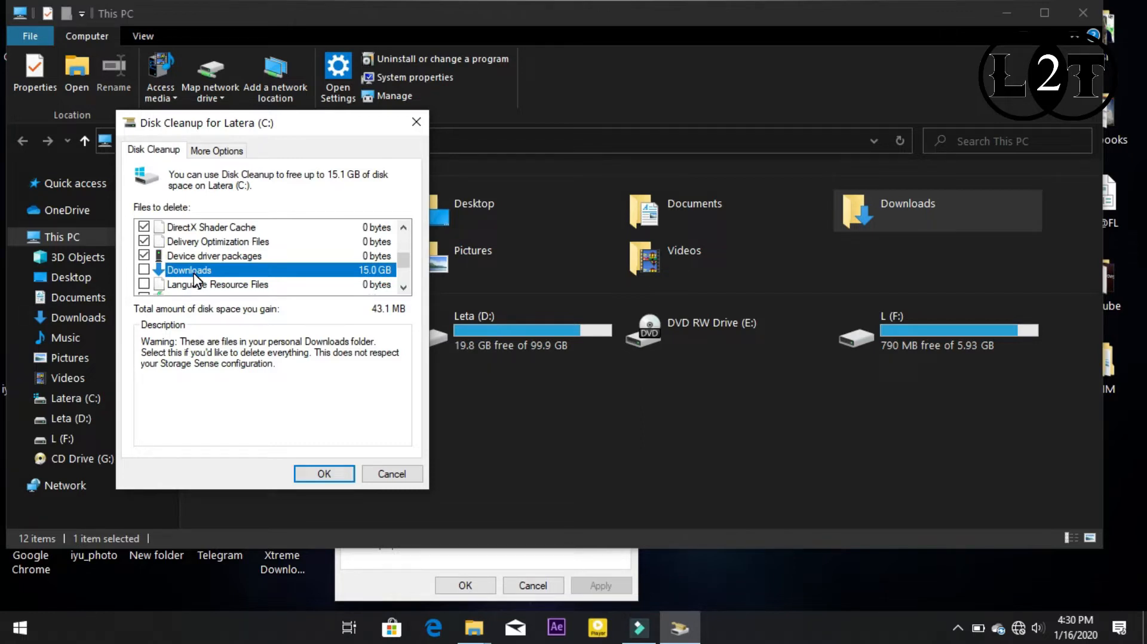
{"action": "mouse_move", "coordinate": [150, 293]}
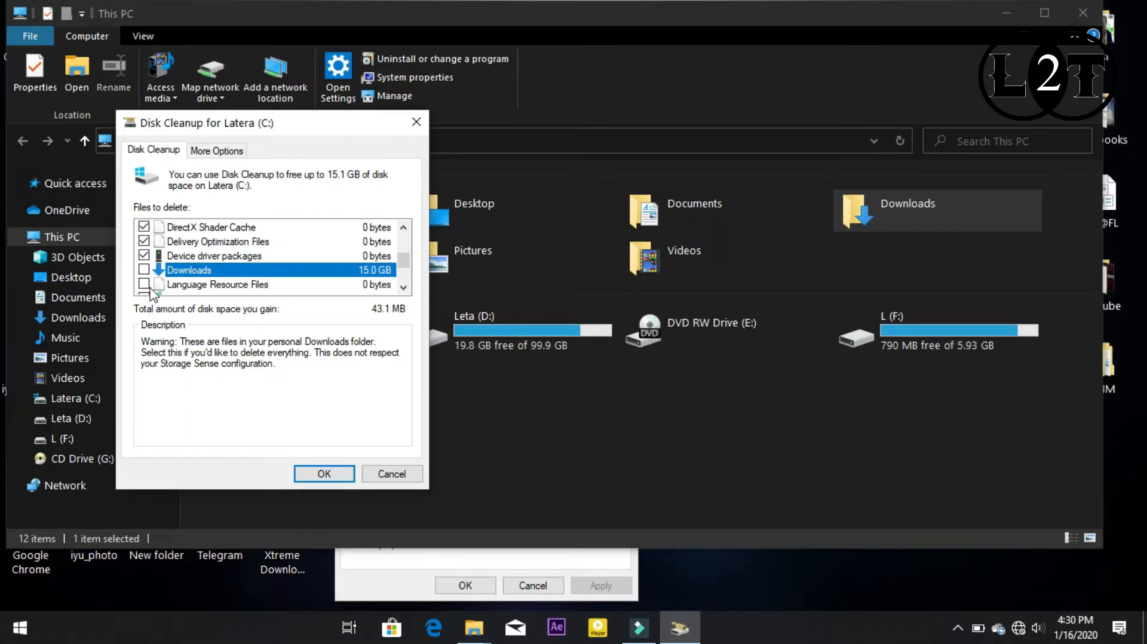
{"action": "left_click", "coordinate": [144, 283]}
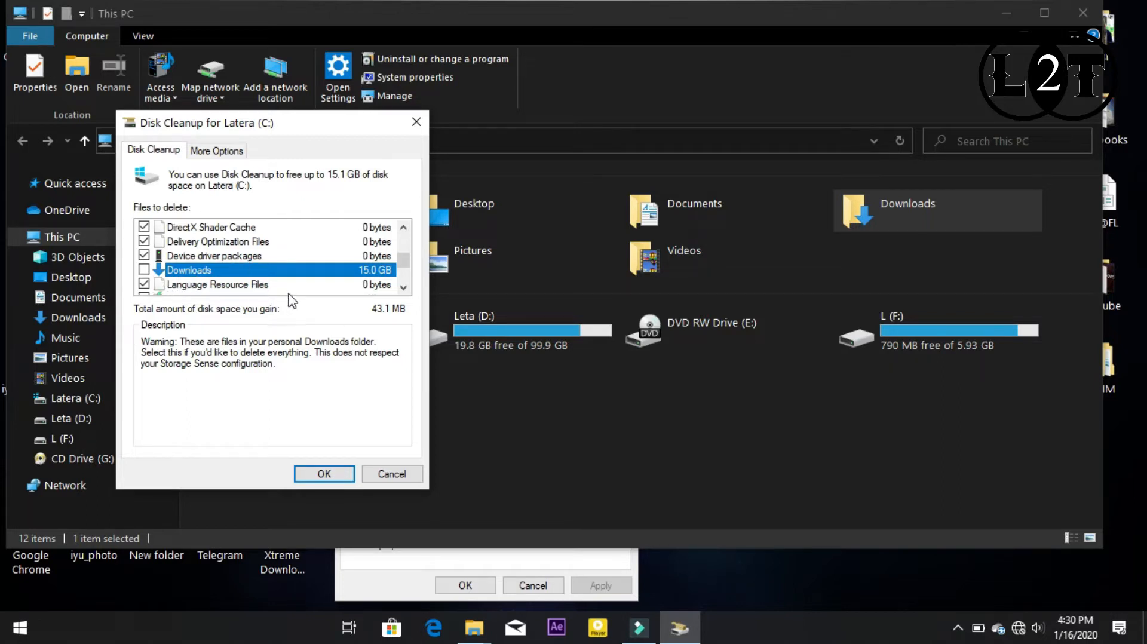
- Confirm with OK and Delete Files to start removing the 43.1 MB selected
{"action": "left_click", "coordinate": [323, 474]}
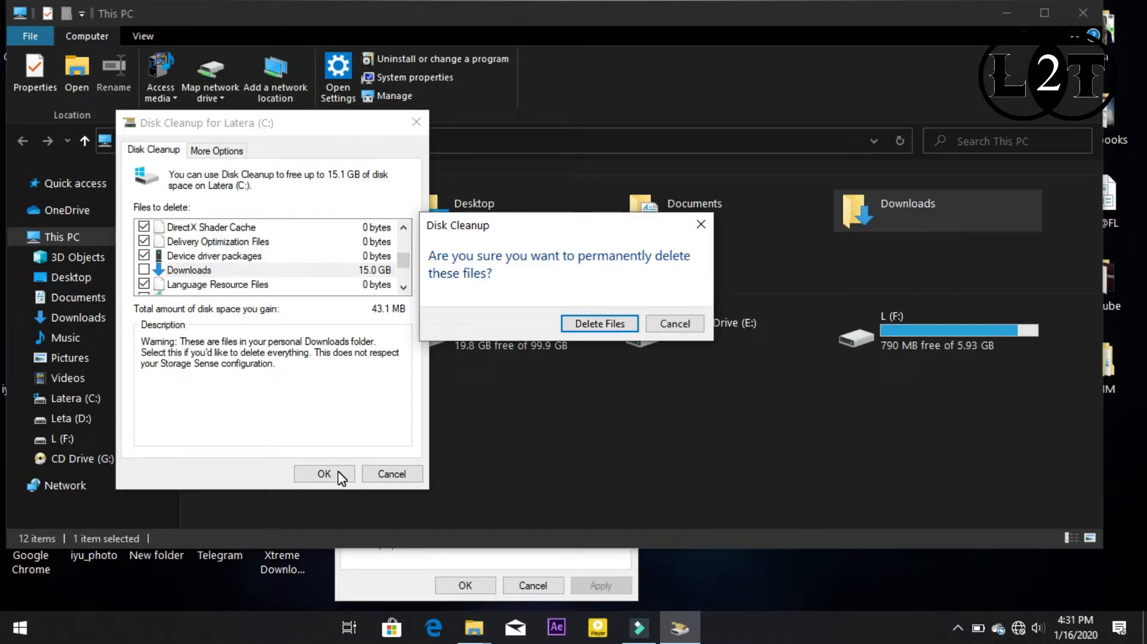
{"action": "mouse_move", "coordinate": [599, 323]}
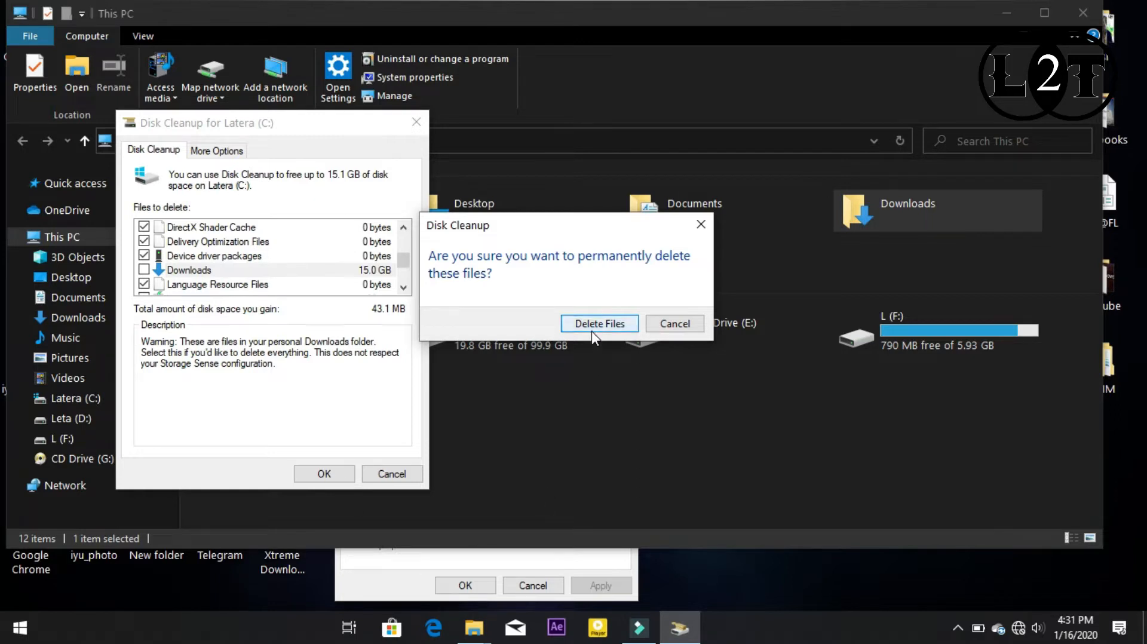
{"action": "left_click", "coordinate": [599, 323]}
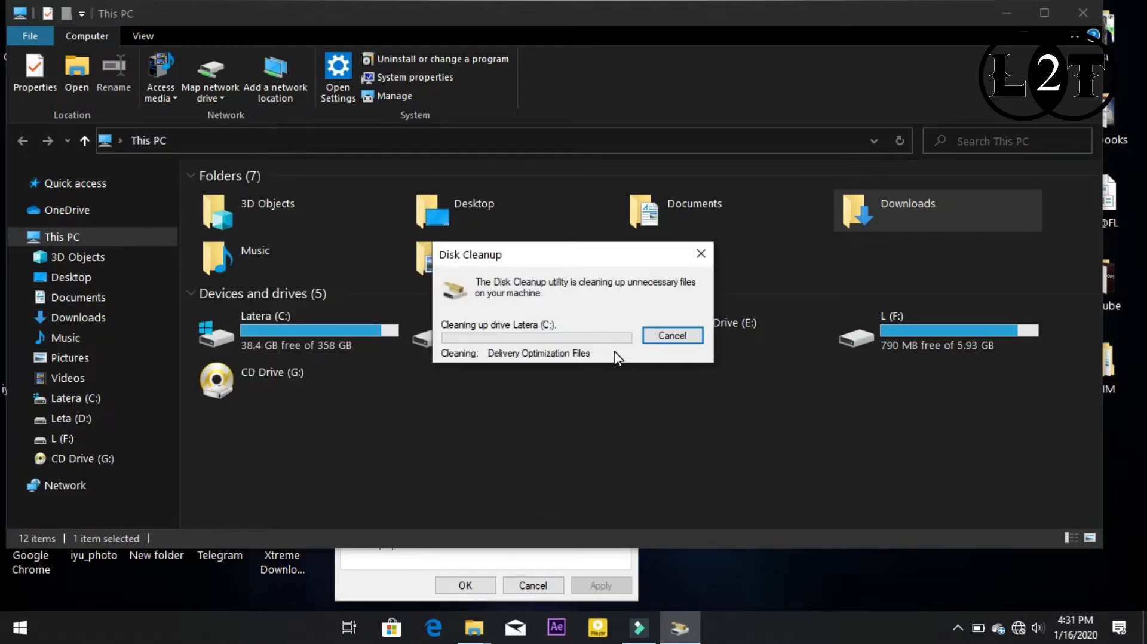